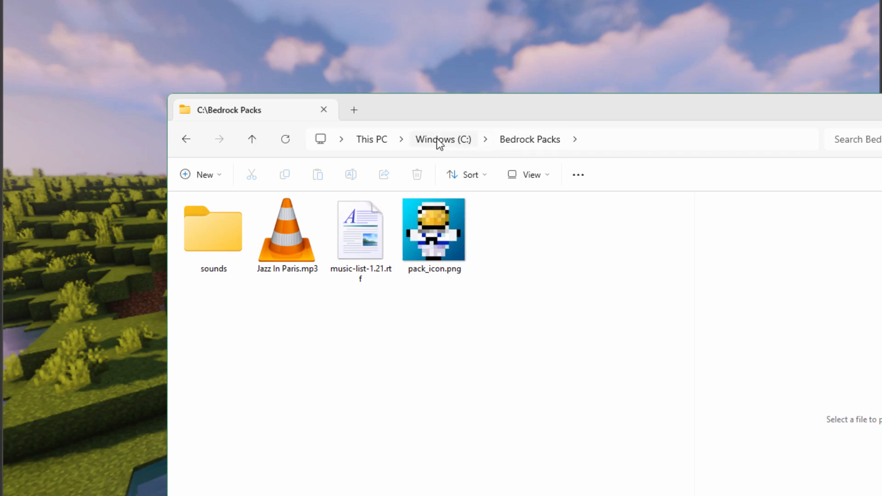
pyautogui.moveTo(708, 285)
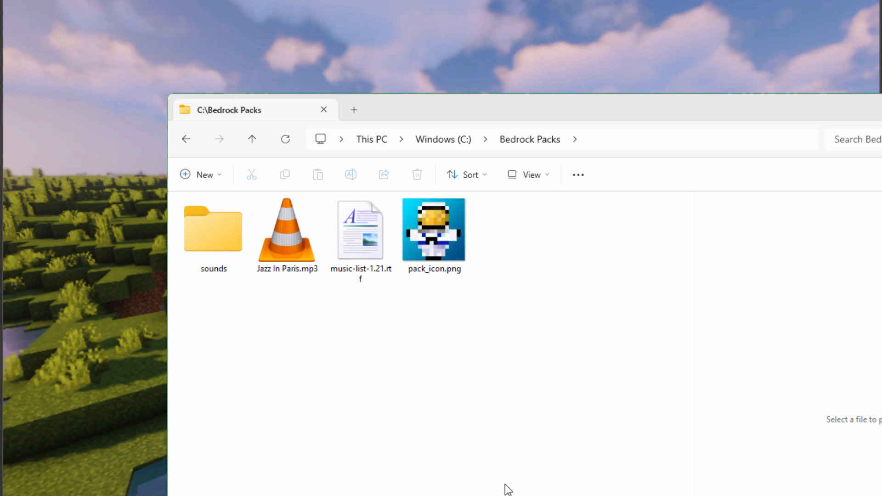
# Step: Reach the Minecraft downloads page's Music section and open music-list-1.21.rtf in WordPad
pyautogui.click(287, 229)
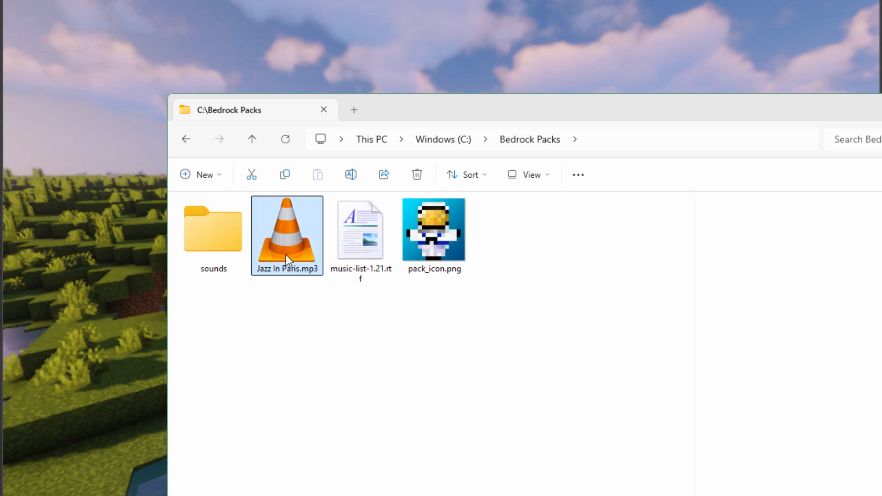
pyautogui.moveTo(288, 243)
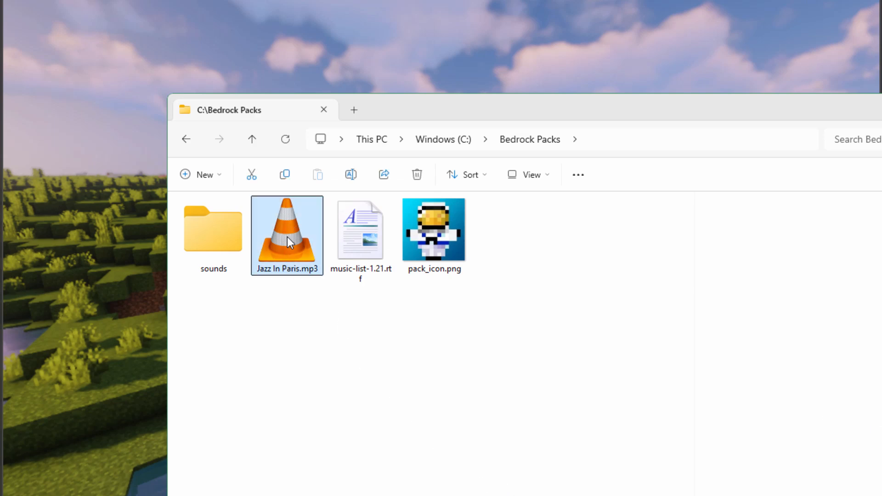
pyautogui.moveTo(377, 345)
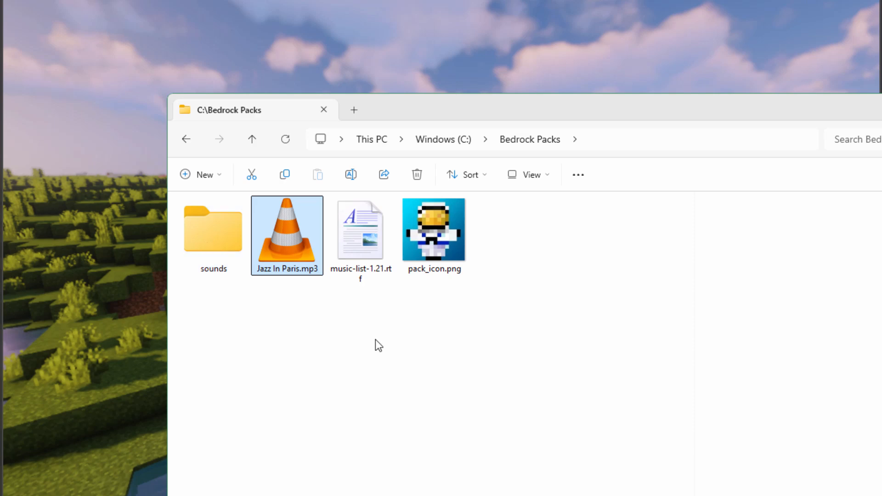
pyautogui.moveTo(360, 257)
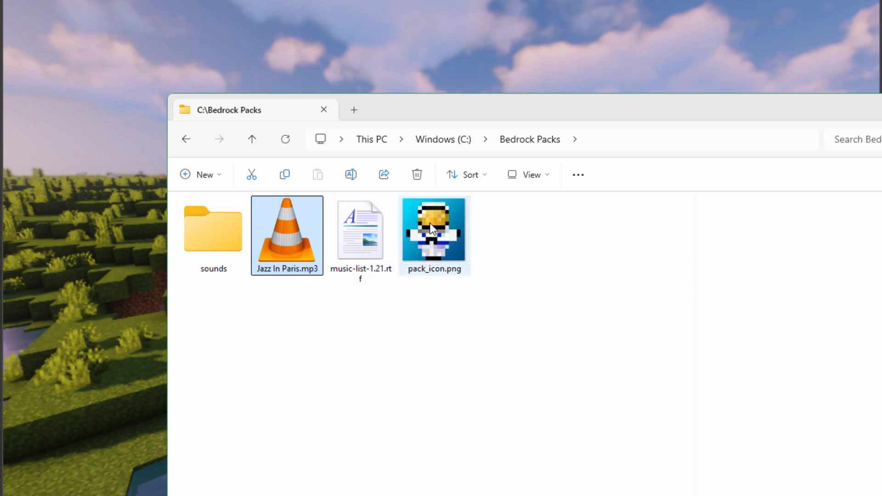
pyautogui.moveTo(433, 231)
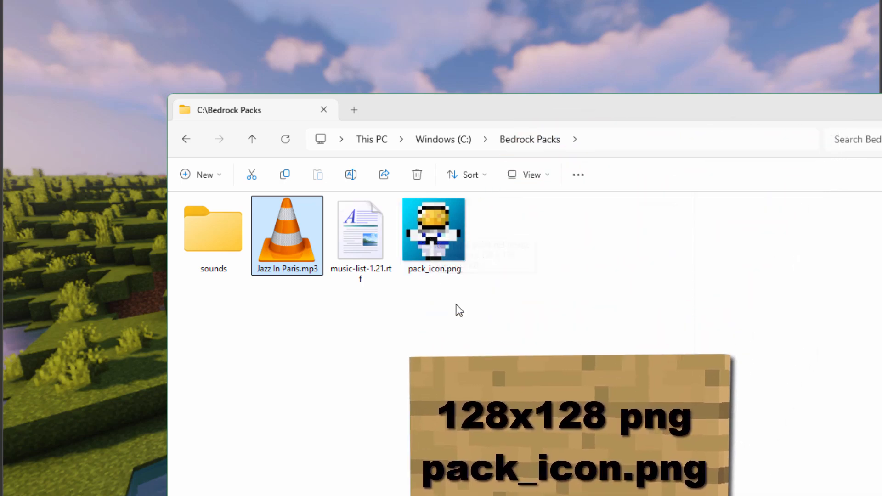
pyautogui.click(361, 230)
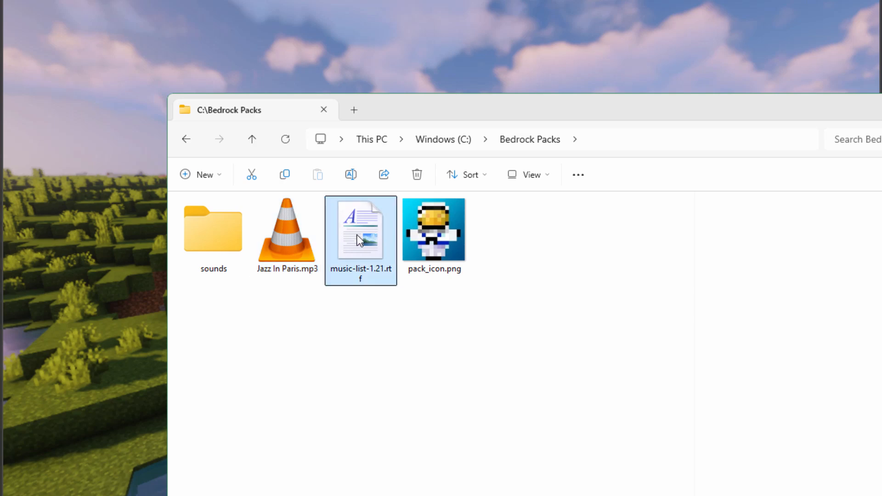
pyautogui.doubleClick(361, 229)
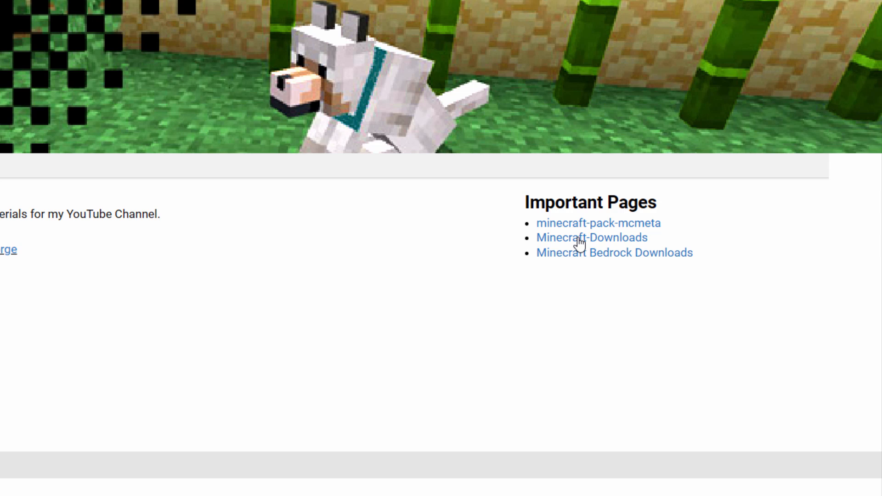
pyautogui.click(592, 237)
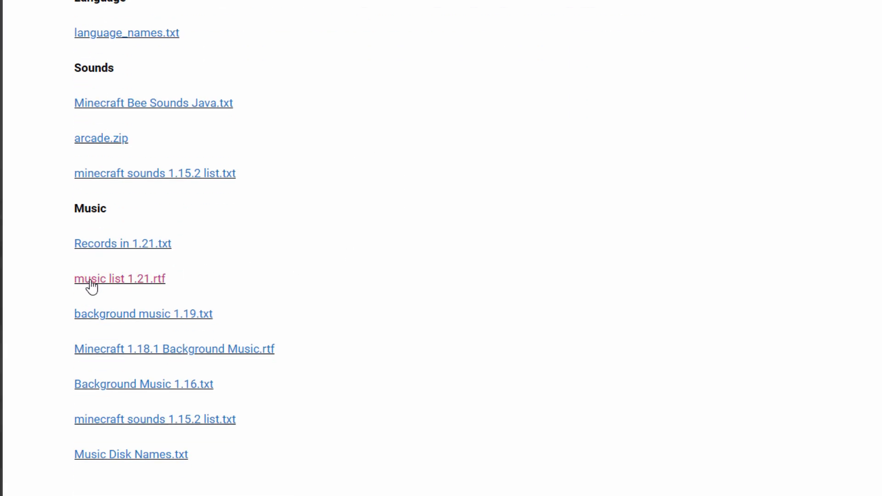
pyautogui.moveTo(109, 288)
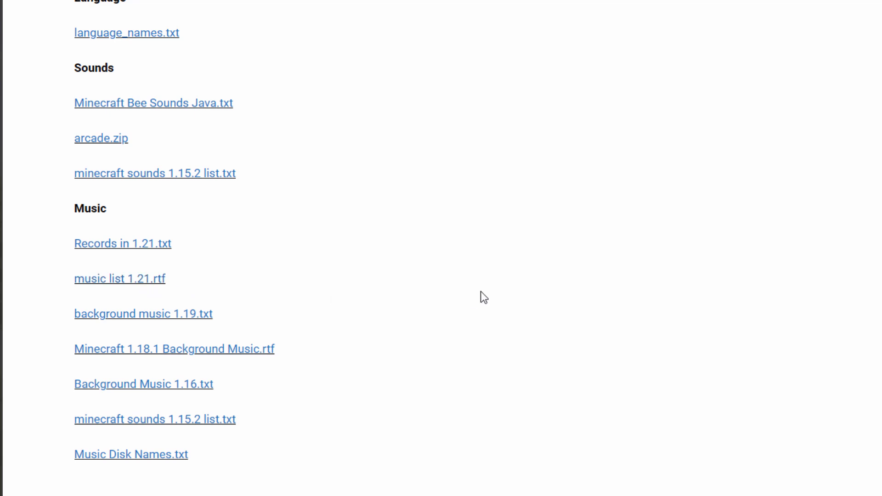
pyautogui.click(120, 277)
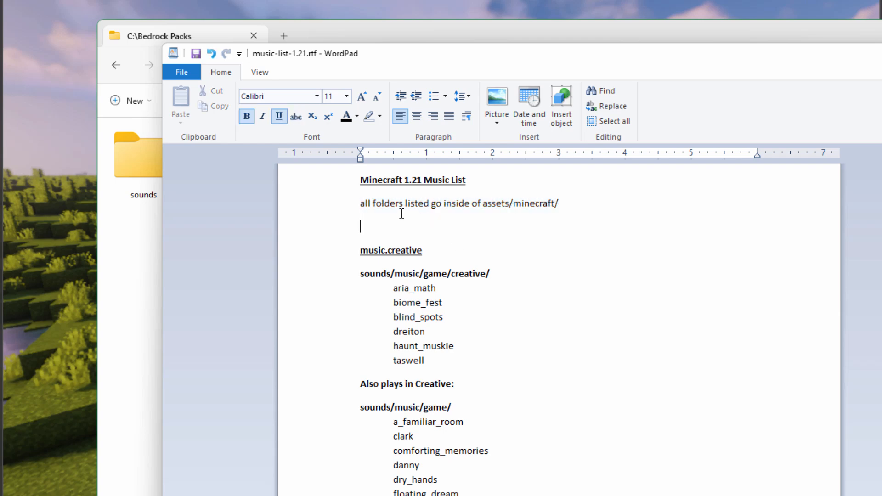
# Step: Strike through the 'all folders listed go inside of assets/minecraft/' line in the music list
pyautogui.moveTo(361, 204); pyautogui.dragTo(560, 204)
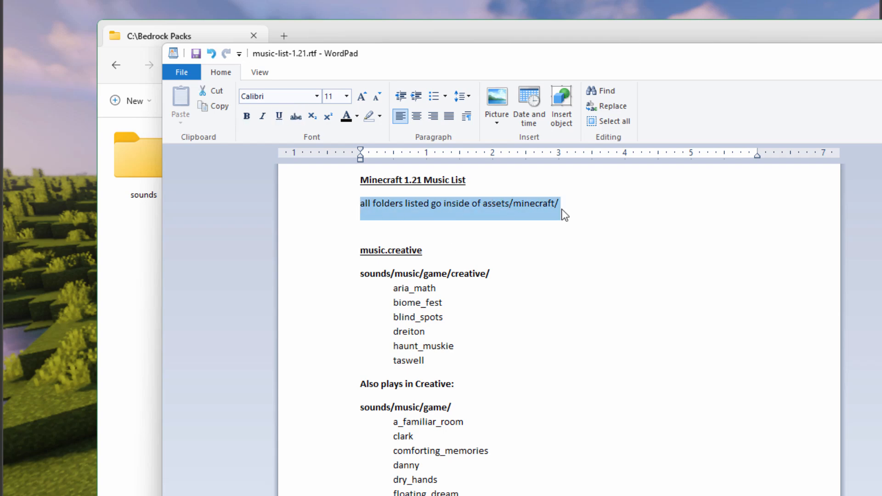
pyautogui.click(295, 117)
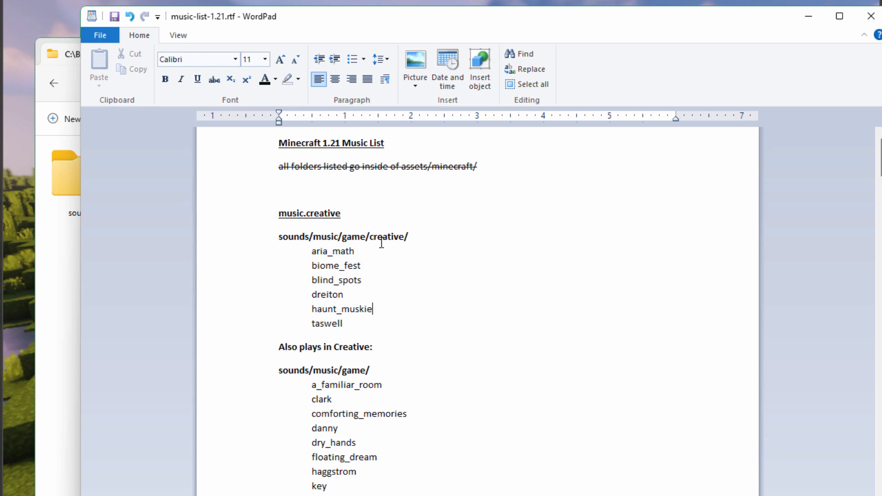
# Step: Scroll the music list to the highlighted music.overworld.cherry_grove tracks and bring the Bedrock Packs folder forward
pyautogui.scroll(-3)
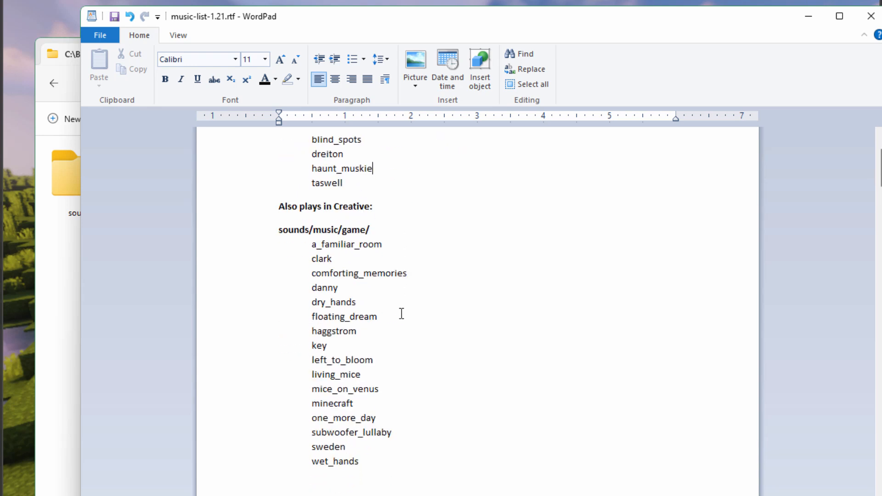
pyautogui.moveTo(326, 236)
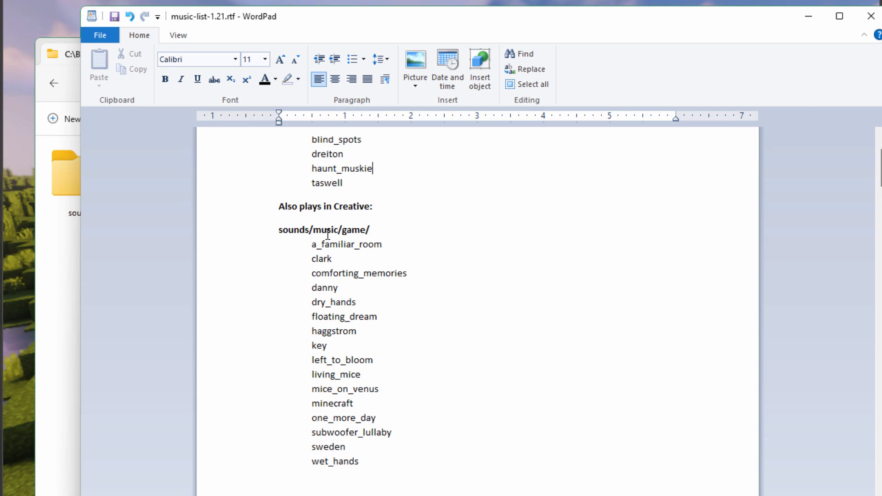
pyautogui.scroll(-3)
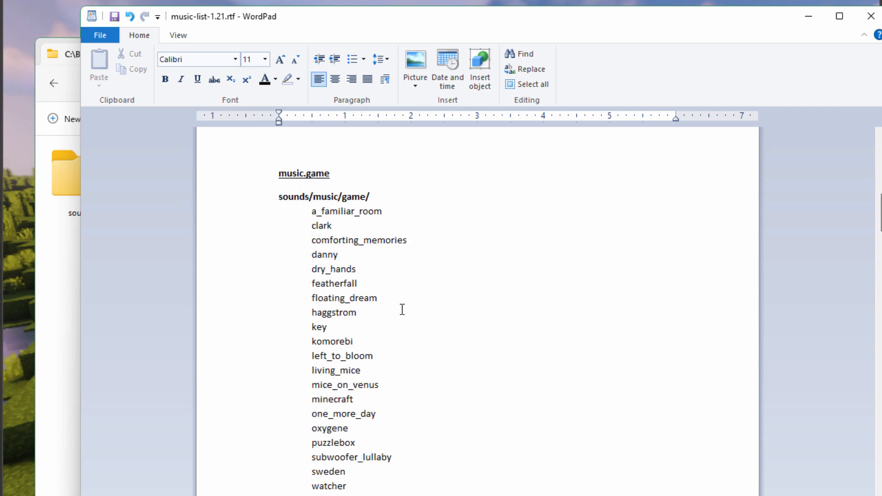
pyautogui.scroll(-3)
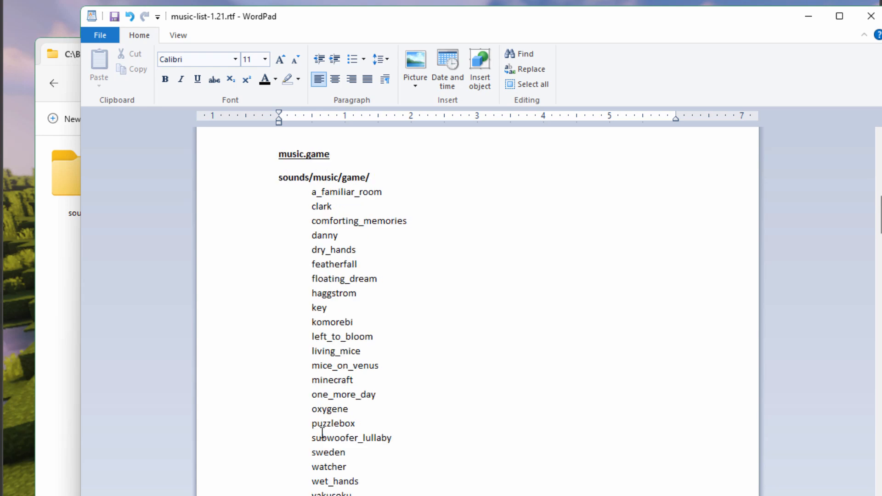
pyautogui.scroll(-3)
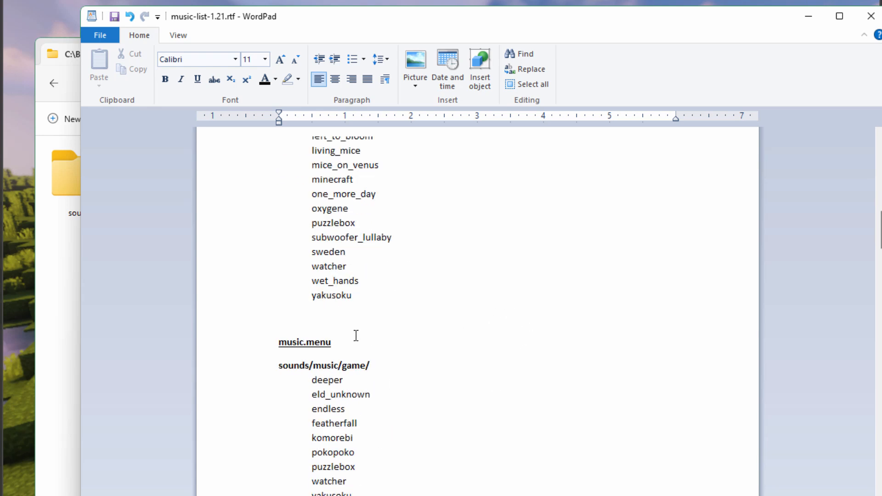
pyautogui.scroll(-3)
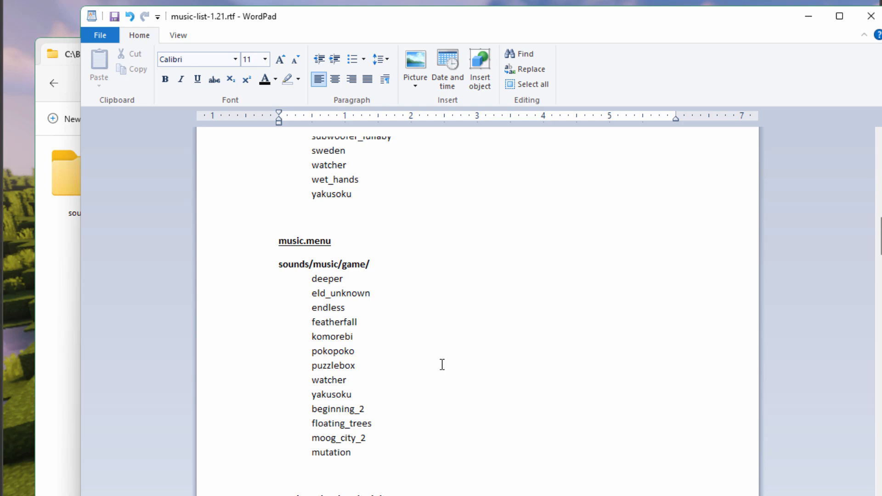
pyautogui.scroll(-3)
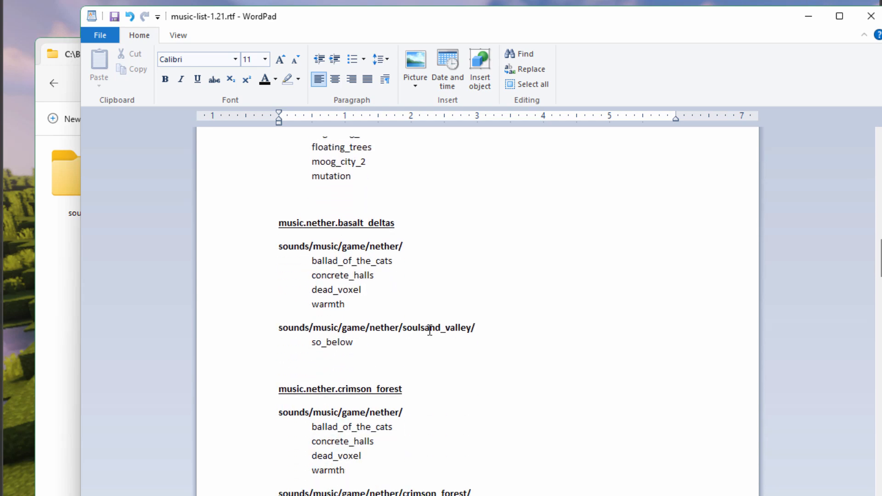
pyautogui.scroll(-3)
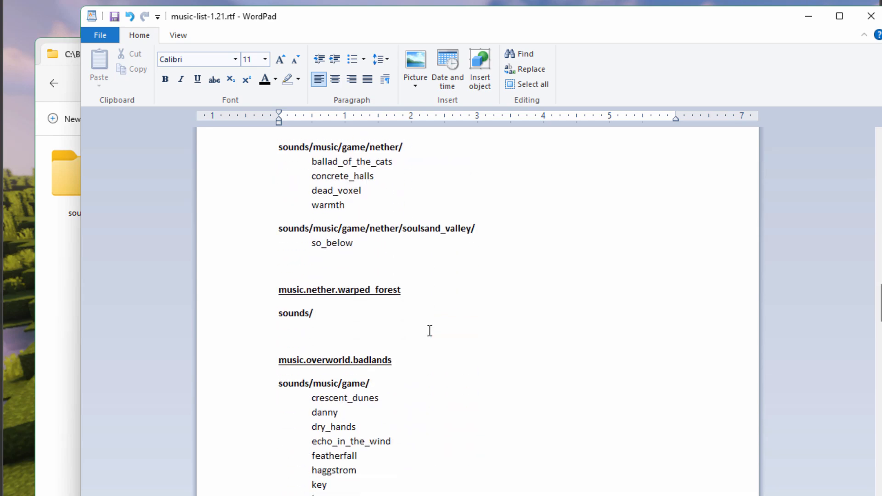
pyautogui.scroll(-3)
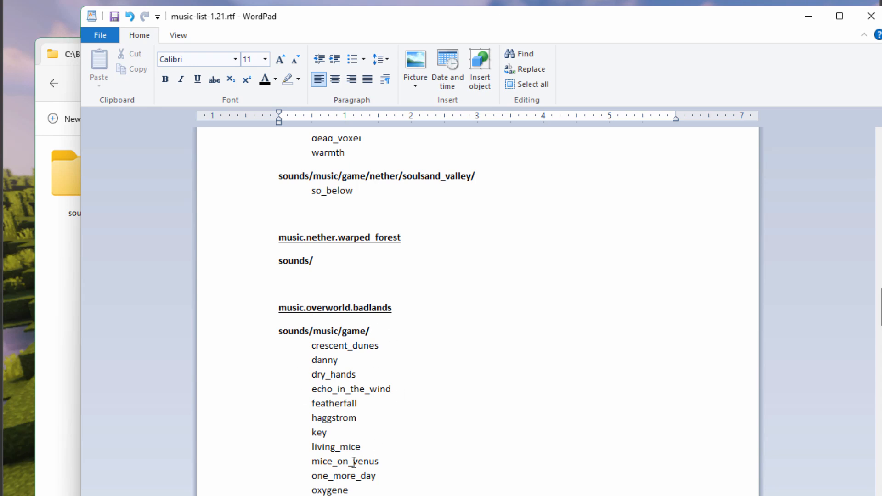
pyautogui.scroll(-3)
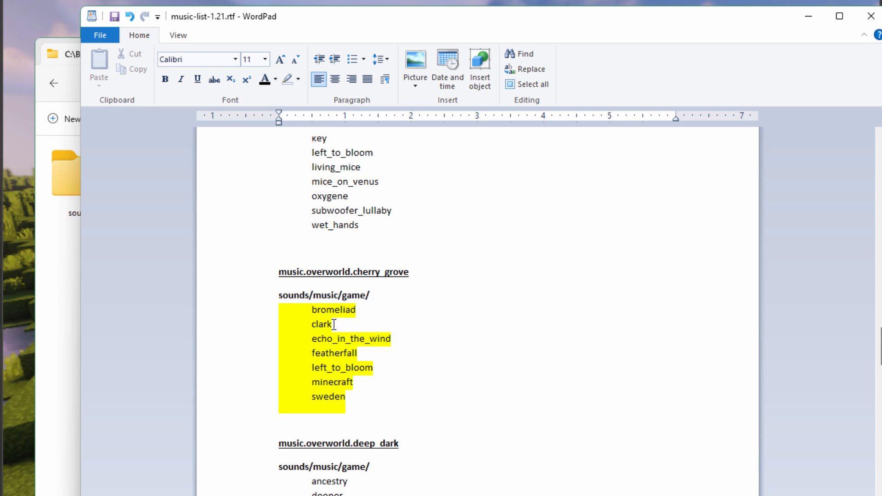
pyautogui.click(164, 79)
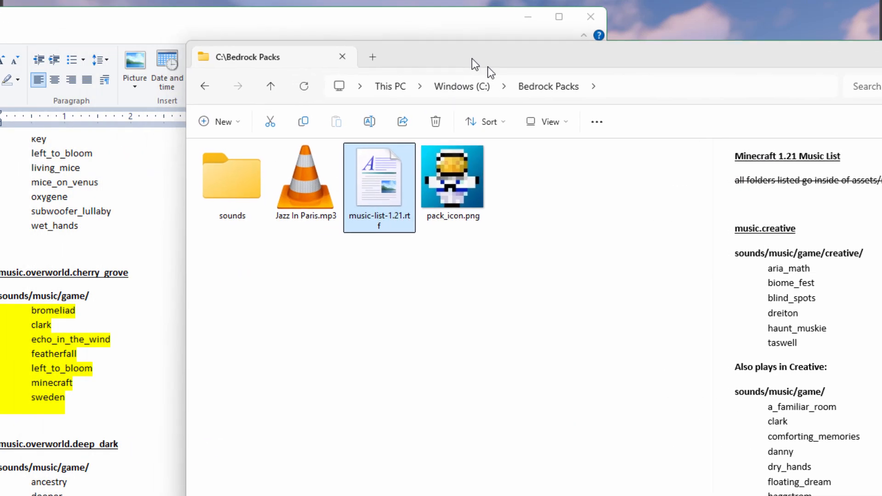
# Step: Create a game folder inside sounds\music in Bedrock Packs and return to the Jazz In Paris.mp3 file
pyautogui.doubleClick(231, 178)
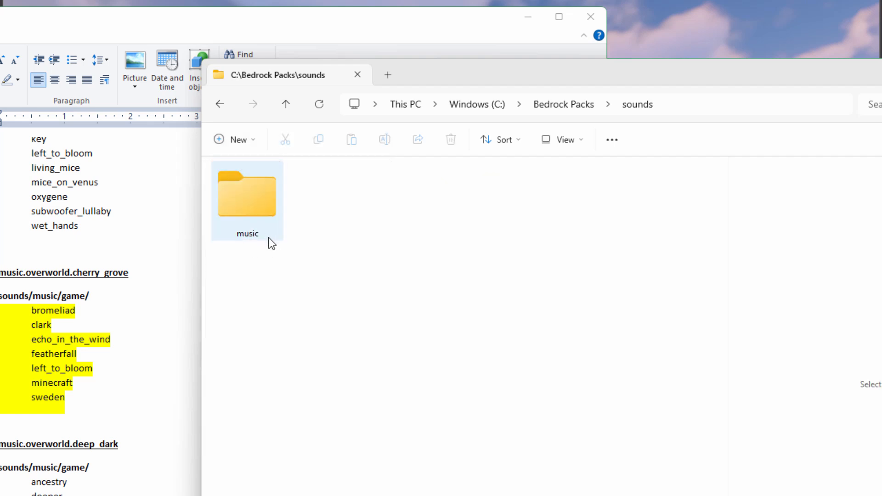
pyautogui.doubleClick(246, 194)
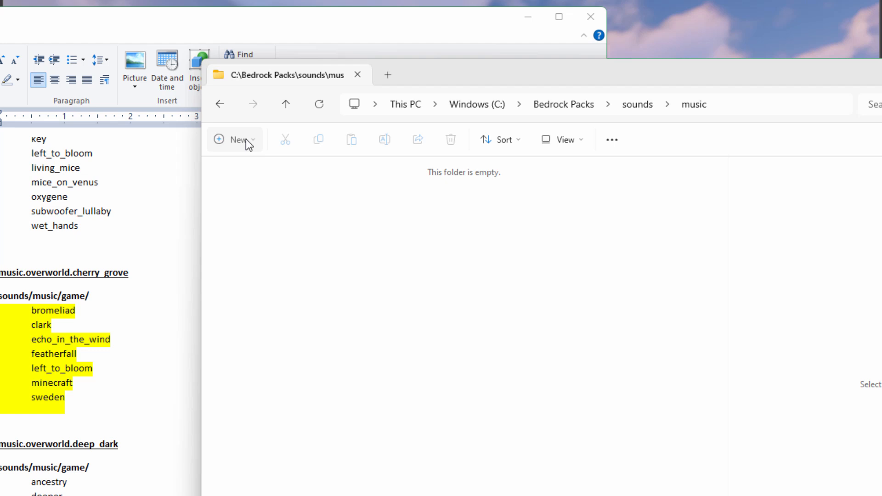
pyautogui.click(234, 140)
pyautogui.write('game')
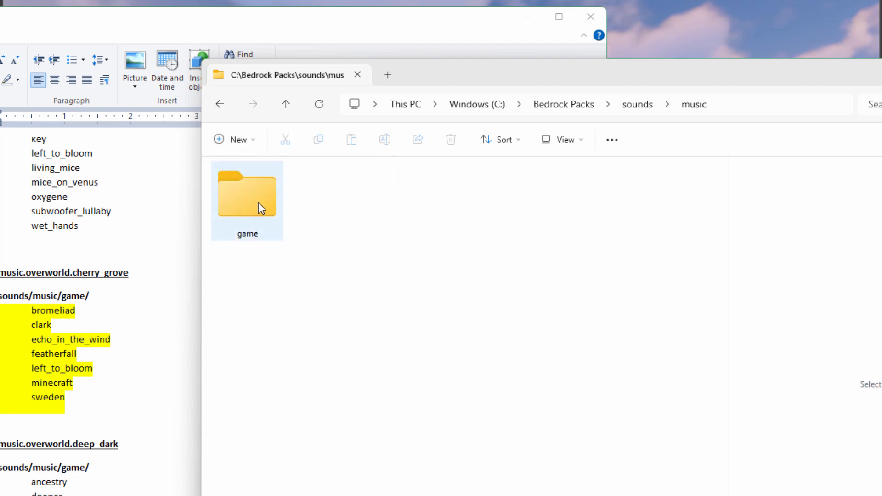
pyautogui.doubleClick(247, 193)
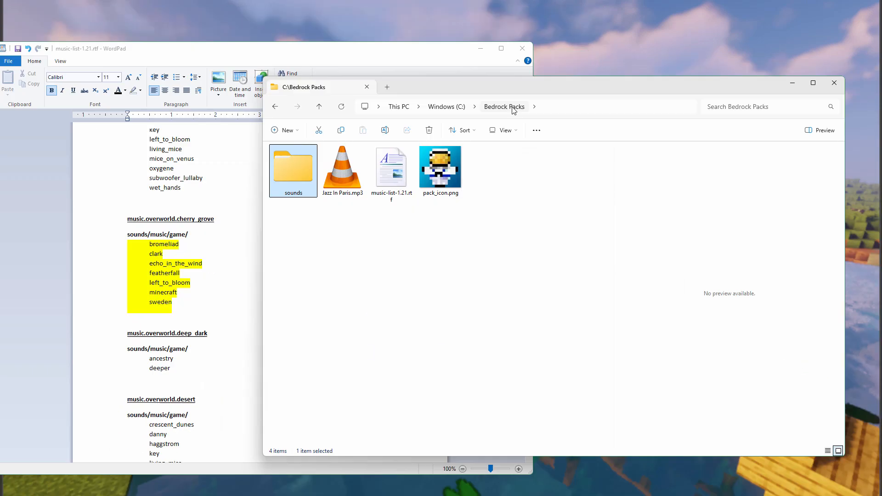
pyautogui.click(342, 167)
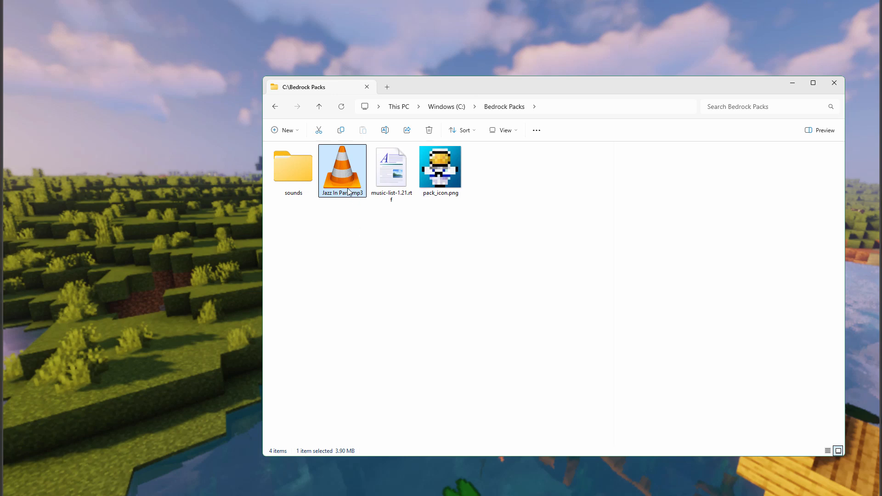
pyautogui.moveTo(342, 173)
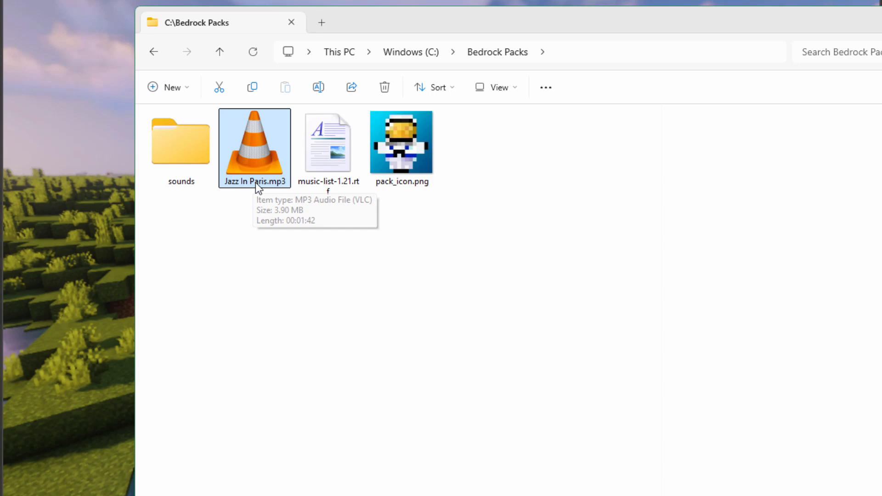
# Step: Hide file name extensions for the Bedrock Packs folder via View > Show
pyautogui.click(497, 88)
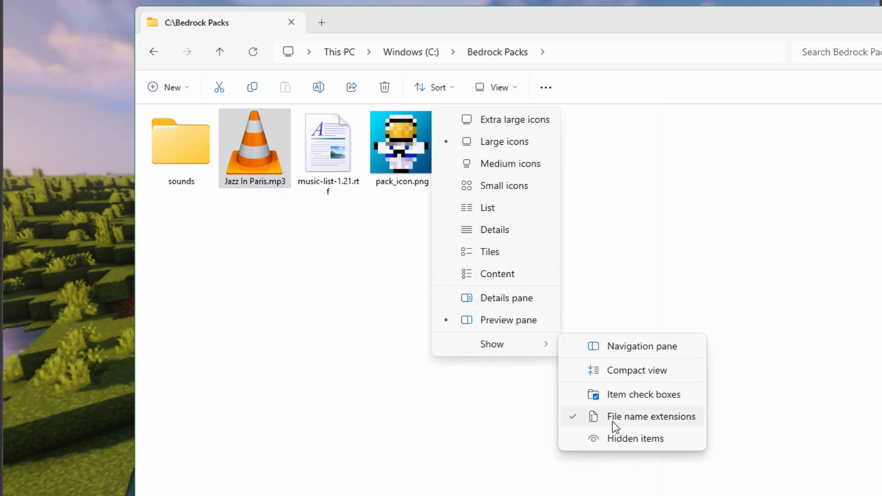
pyautogui.moveTo(676, 419)
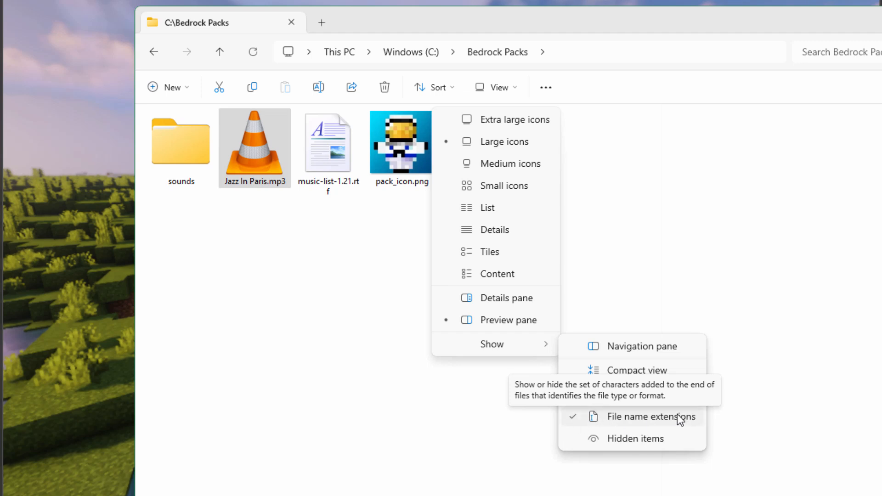
pyautogui.click(653, 417)
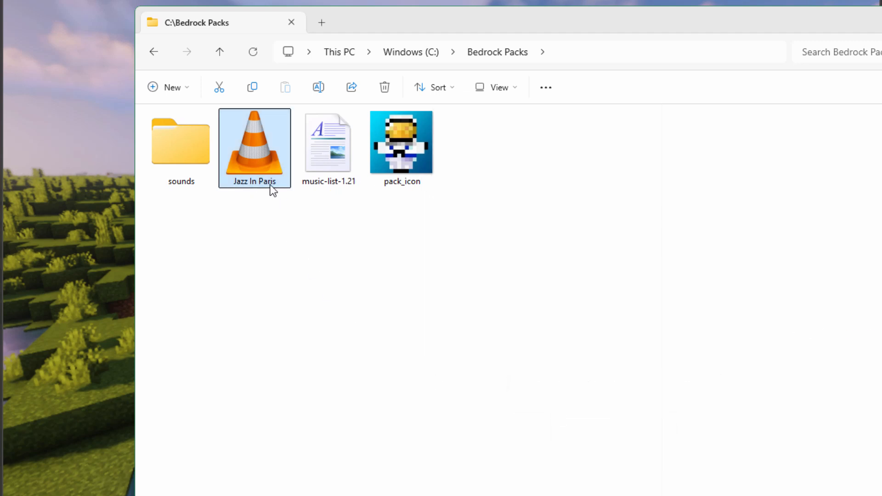
pyautogui.click(497, 87)
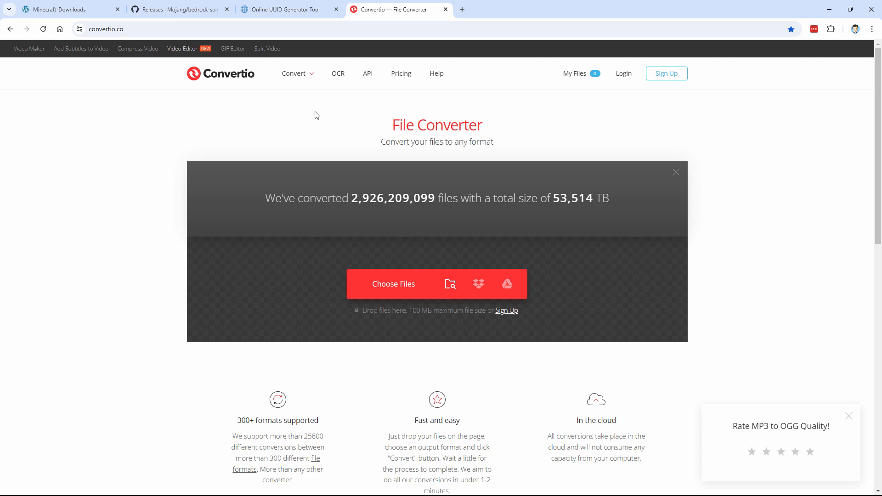
pyautogui.moveTo(234, 84)
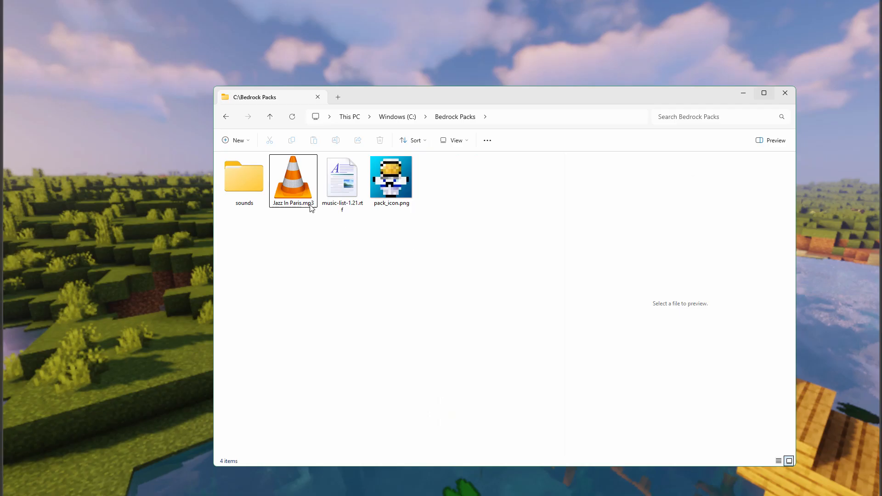
pyautogui.moveTo(292, 180)
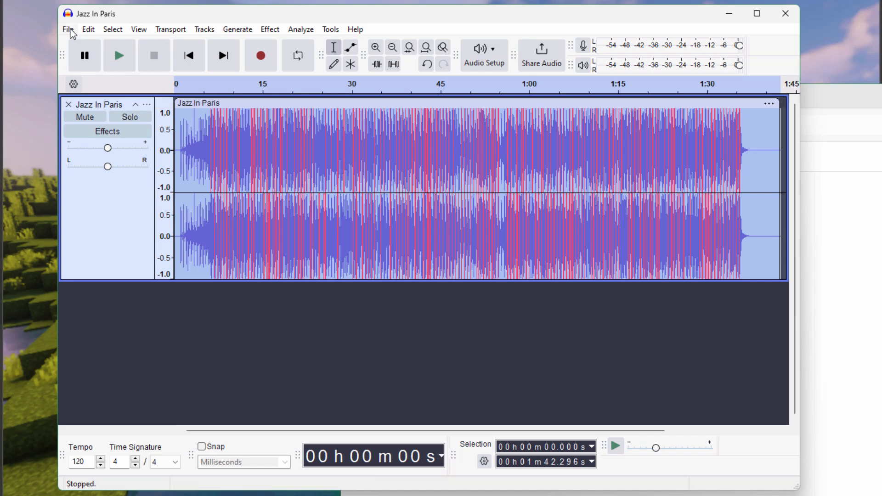
# Step: Set the Audacity export destination to Bedrock Packs\sounds\music\game
pyautogui.click(67, 29)
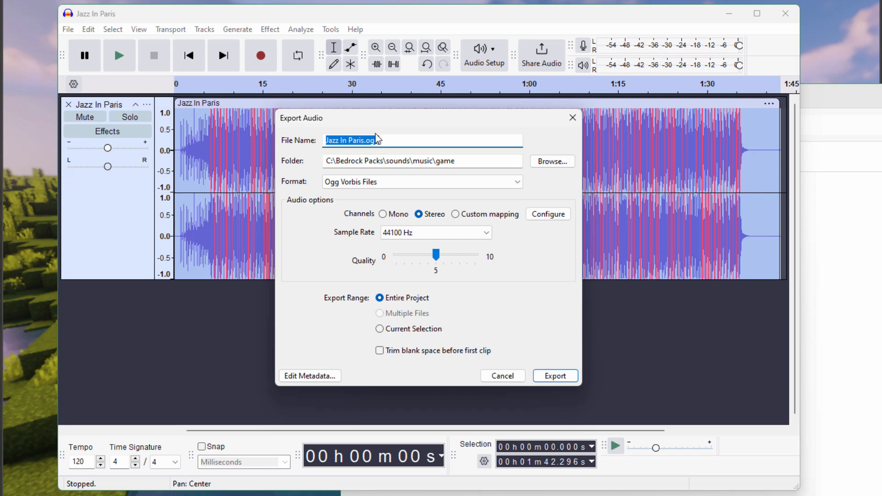
pyautogui.moveTo(409, 174)
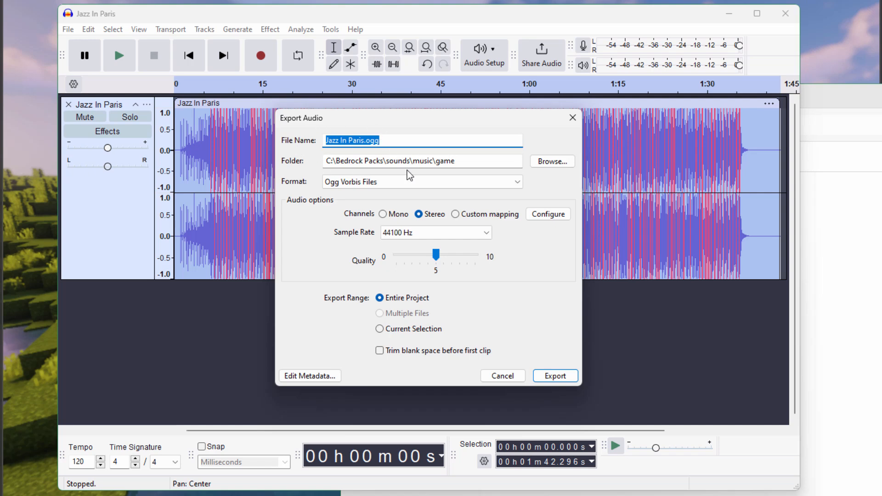
pyautogui.click(551, 162)
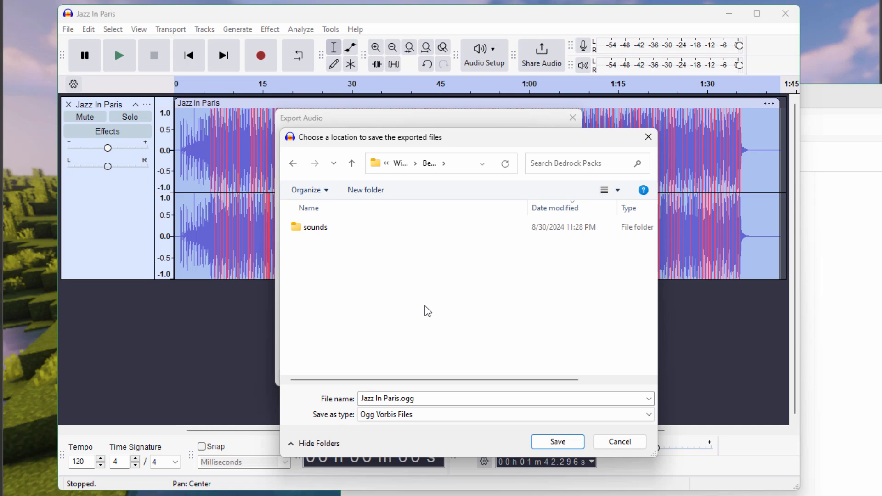
pyautogui.moveTo(362, 289)
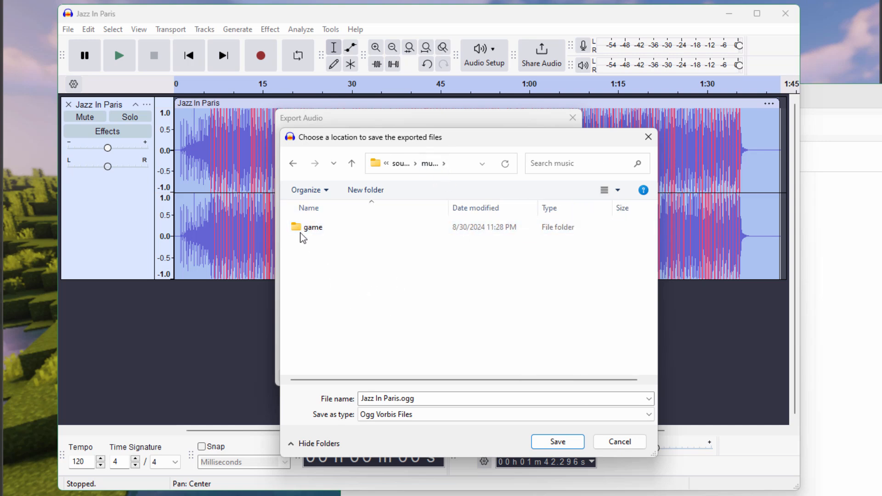
pyautogui.doubleClick(313, 227)
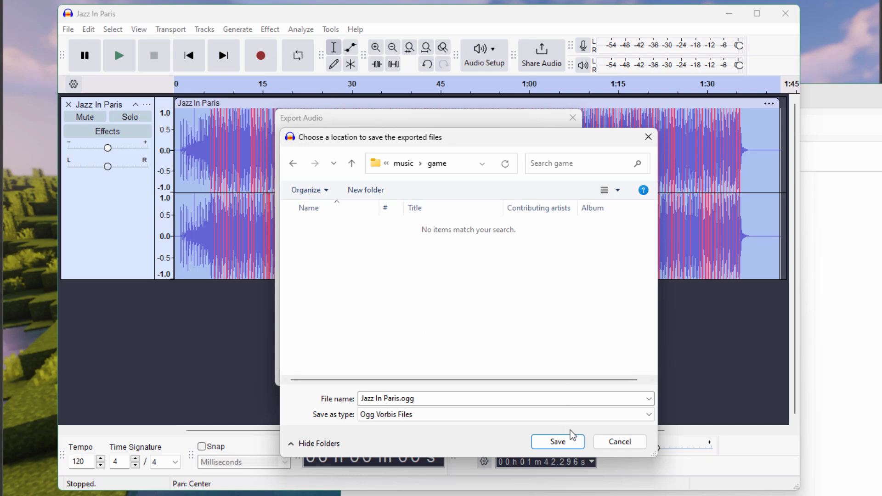
pyautogui.click(557, 442)
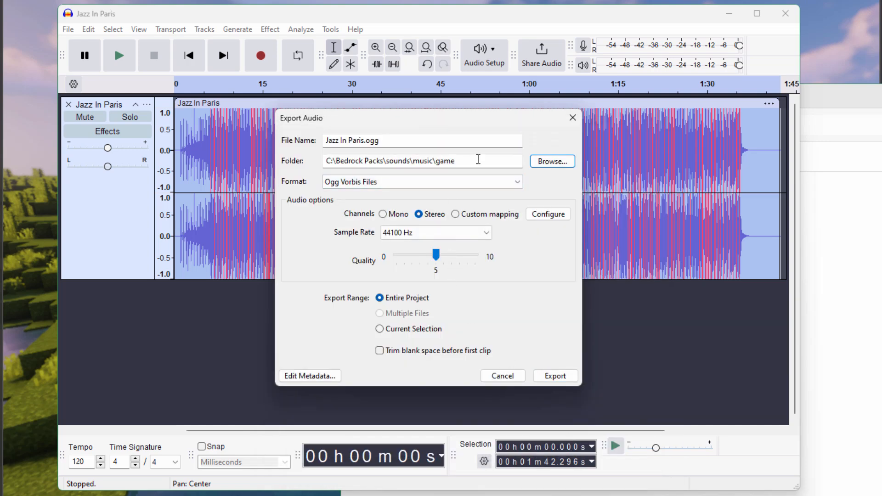
# Step: Export Jazz In Paris as Ogg Vorbis at 48000 Hz sample rate
pyautogui.click(421, 181)
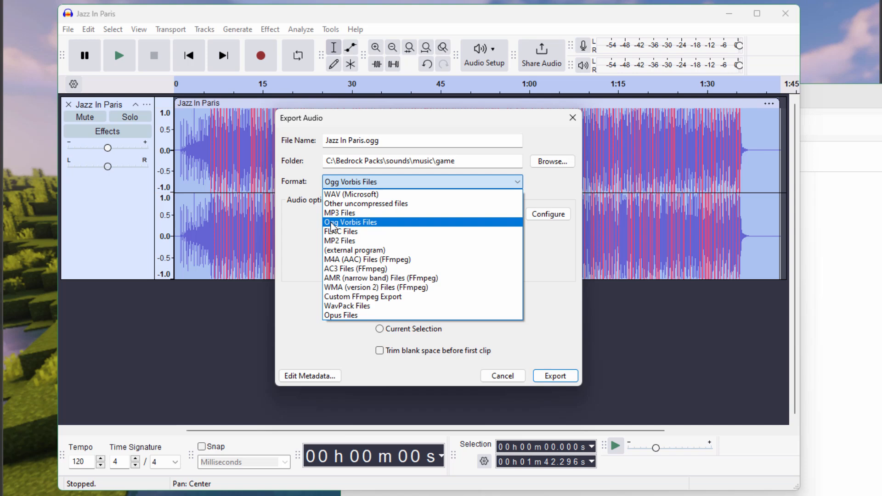
pyautogui.click(349, 222)
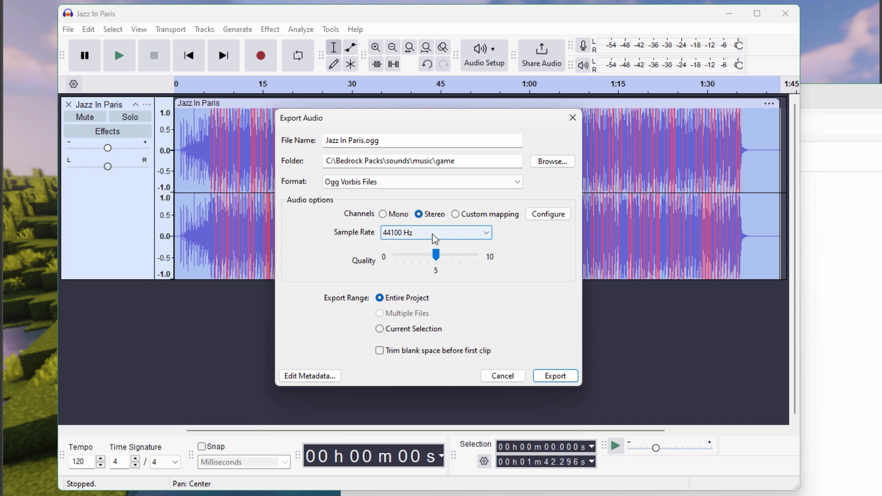
pyautogui.click(435, 232)
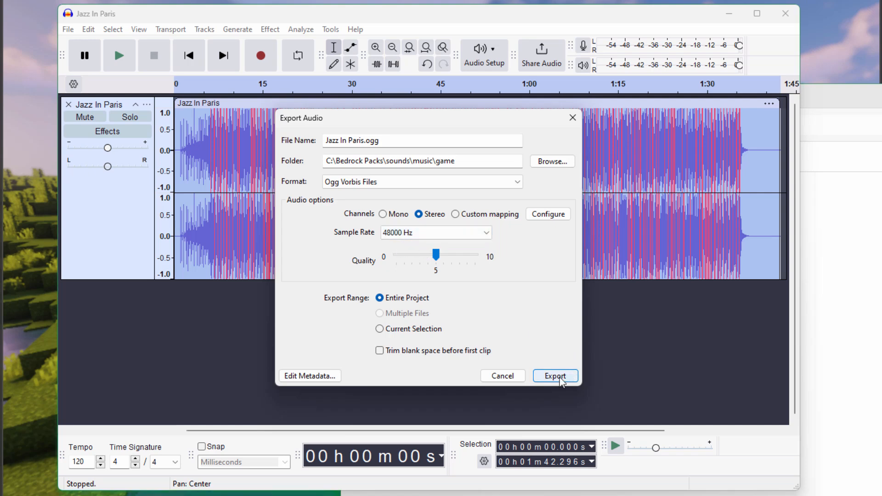
pyautogui.click(555, 376)
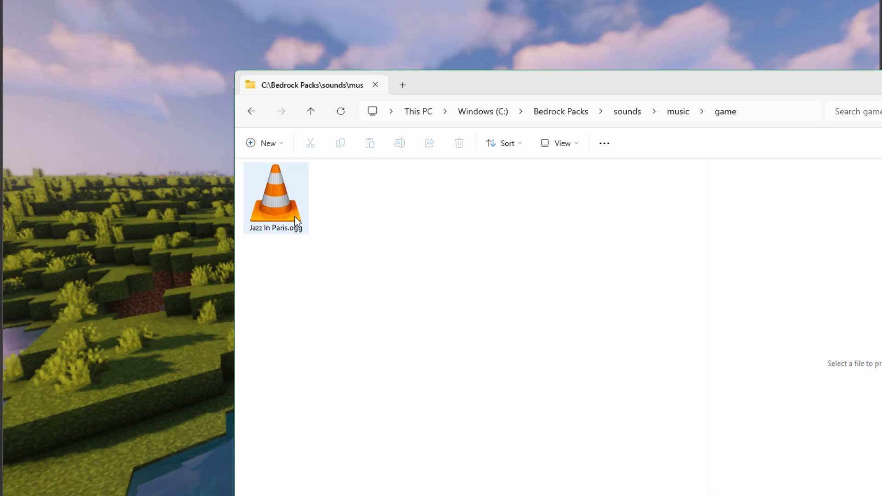
# Step: Select the exported Jazz In Paris.ogg in the game folder and copy it for duplication
pyautogui.click(276, 197)
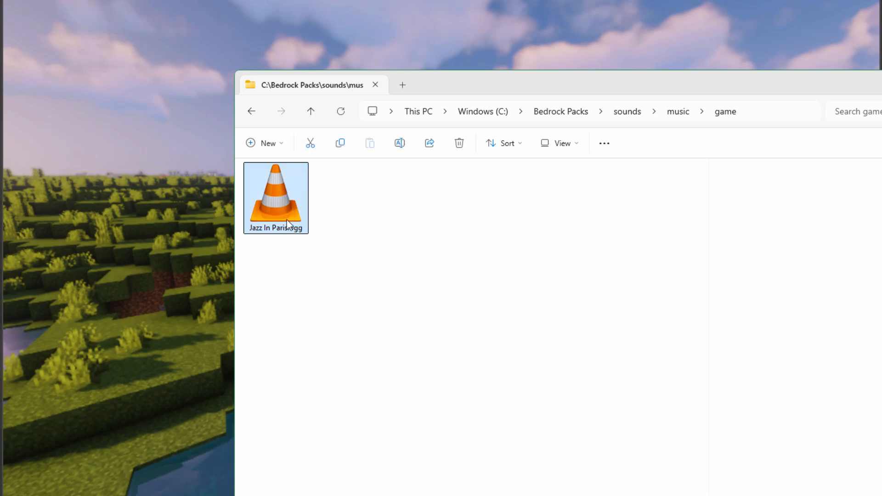
pyautogui.click(375, 254)
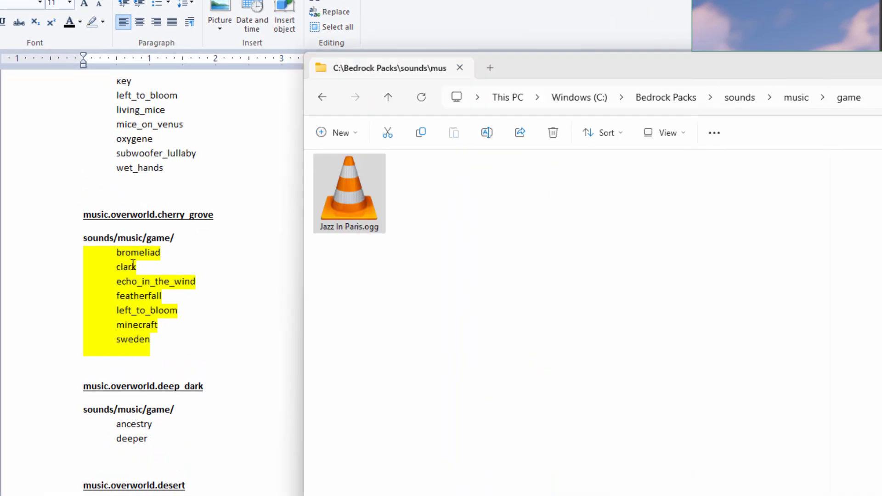
pyautogui.moveTo(365, 205)
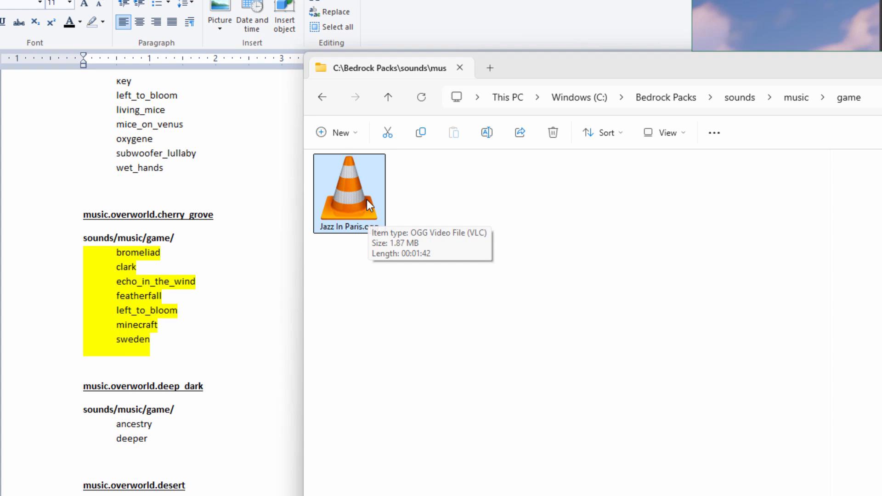
pyautogui.moveTo(160, 331)
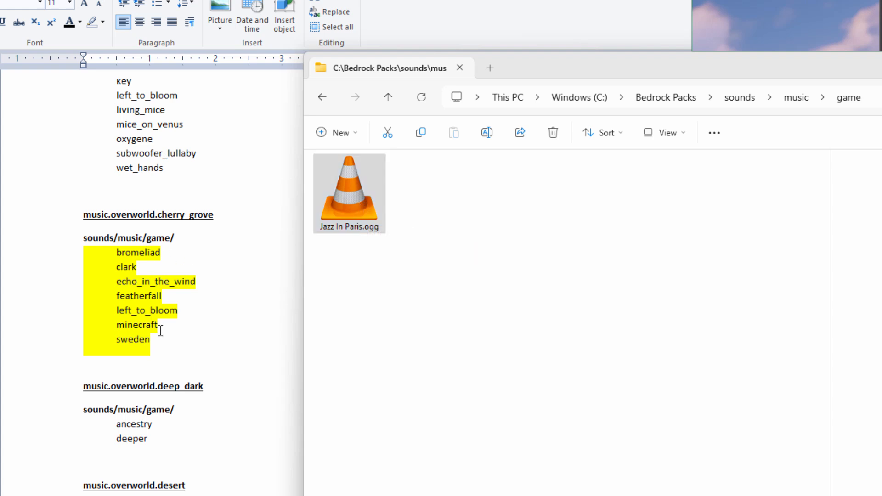
pyautogui.click(349, 192)
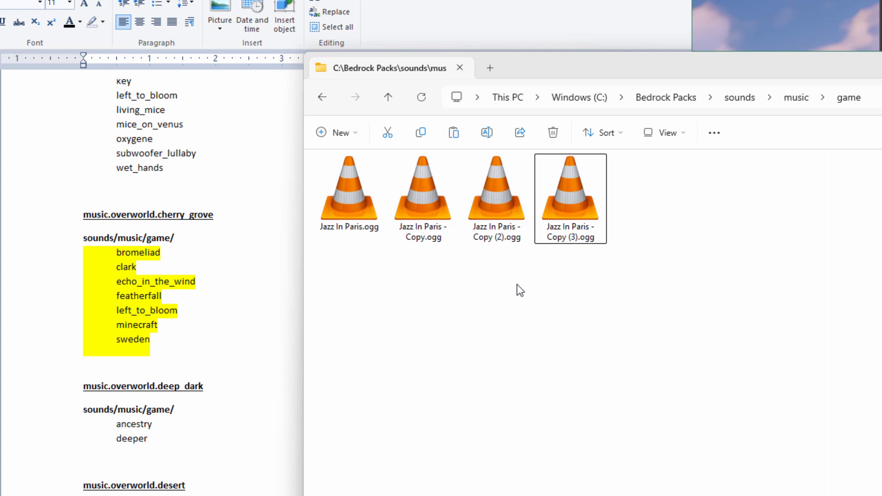
# Step: Paste further Jazz In Paris.ogg duplicates into the game folder, up to Copy (6)
pyautogui.rightClick(518, 290)
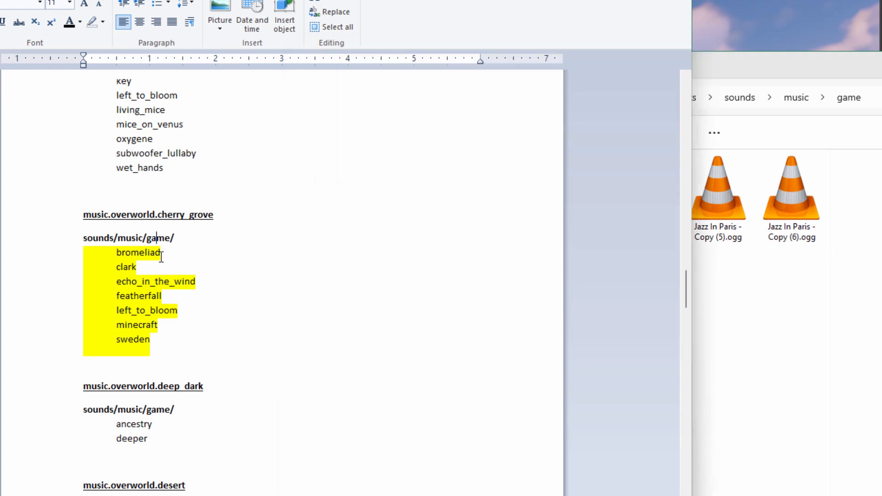
# Step: Rename the first two Jazz In Paris copies to bromeliad and clark
pyautogui.rightClick(146, 259)
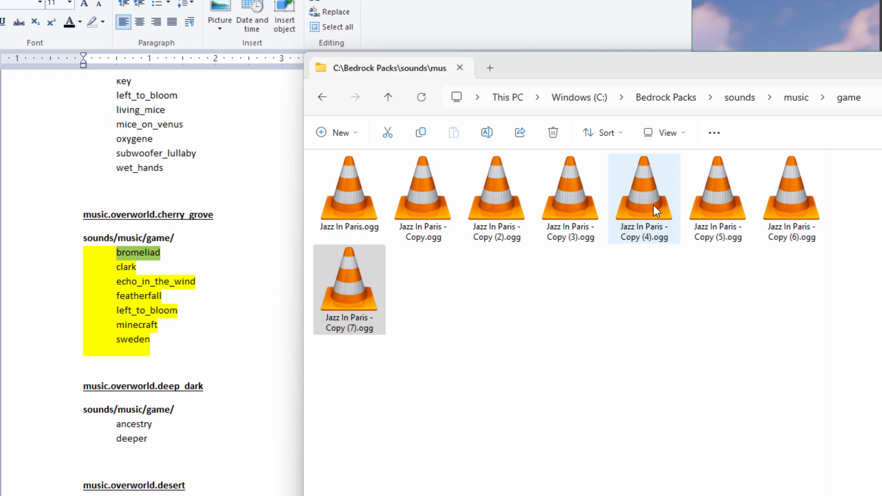
pyautogui.click(423, 191)
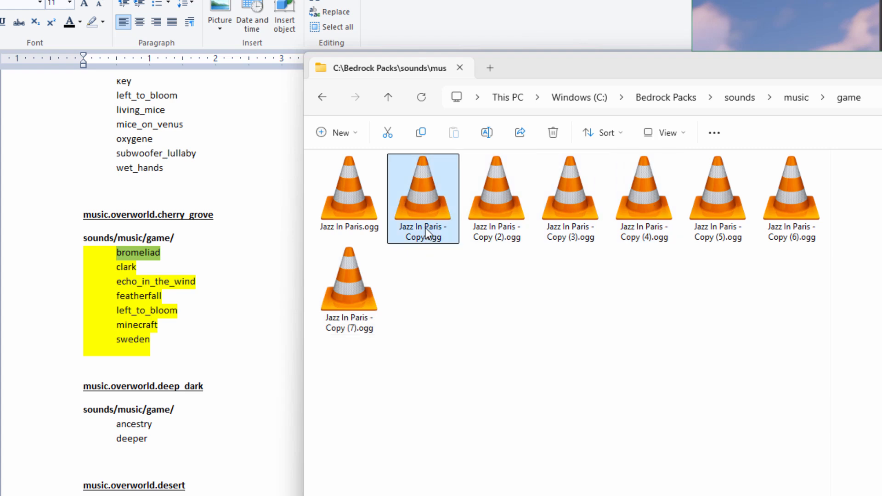
pyautogui.rightClick(422, 230)
pyautogui.write('bromeliad')
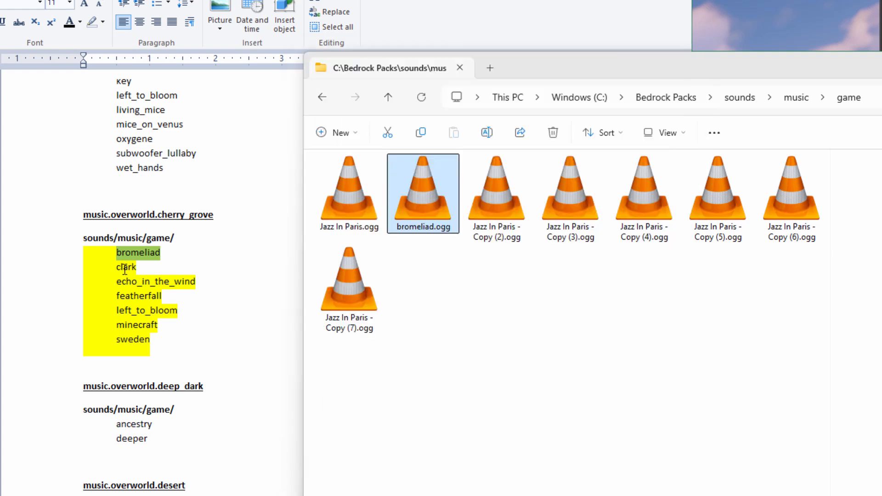
pyautogui.rightClick(125, 267)
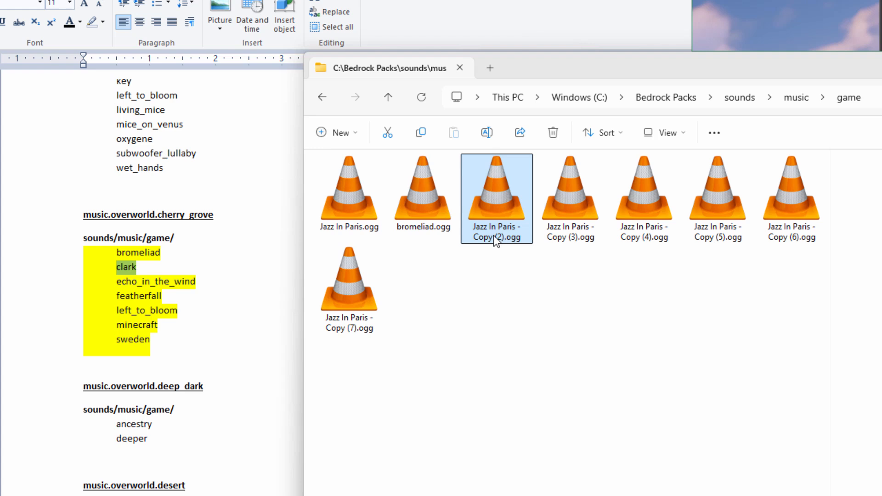
pyautogui.rightClick(497, 231)
pyautogui.write('clark')
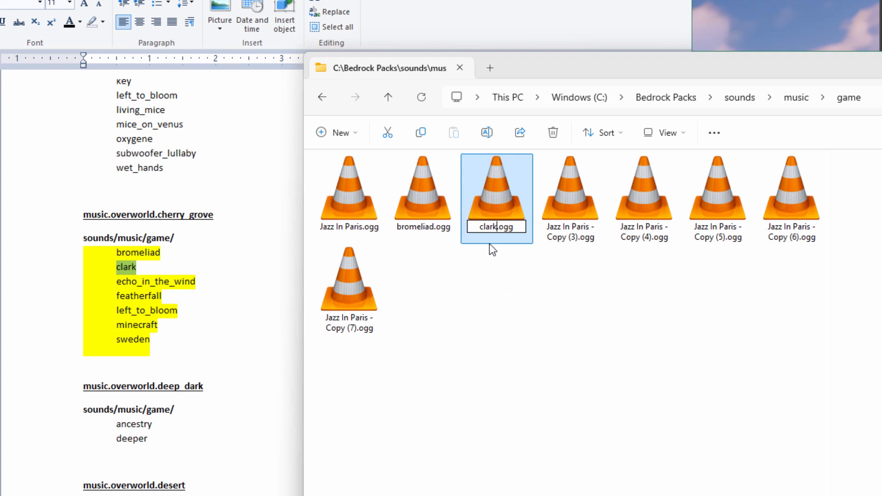
pyautogui.moveTo(503, 291)
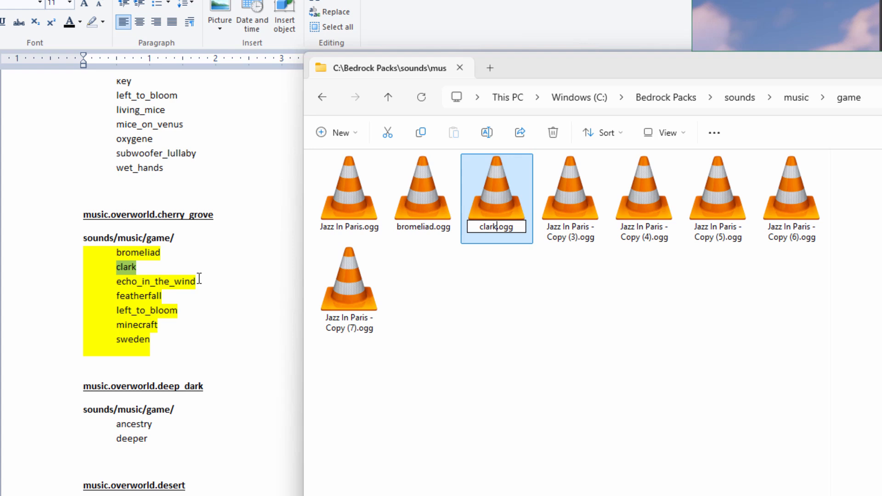
# Step: Rename the remaining copies to echo_in_the_wind, featherfall, left_to_bloom, minecraft and sweden
pyautogui.rightClick(156, 281)
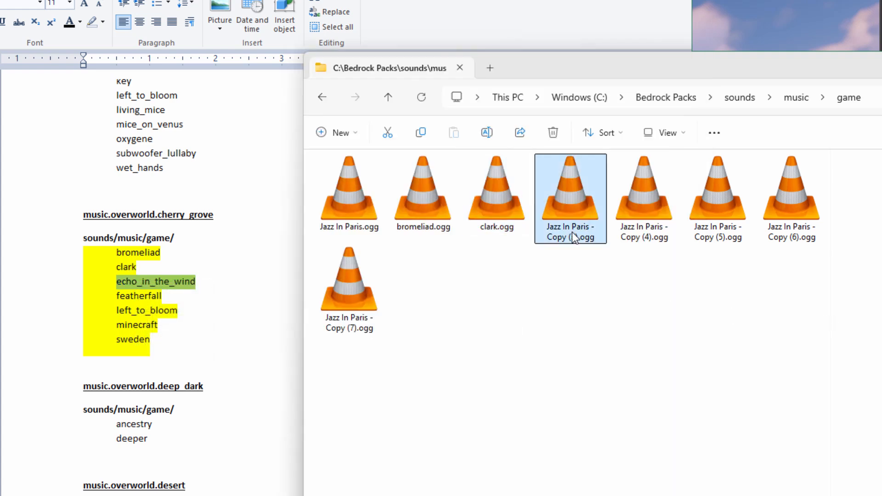
pyautogui.write('echo_in_the_wind.ogg')
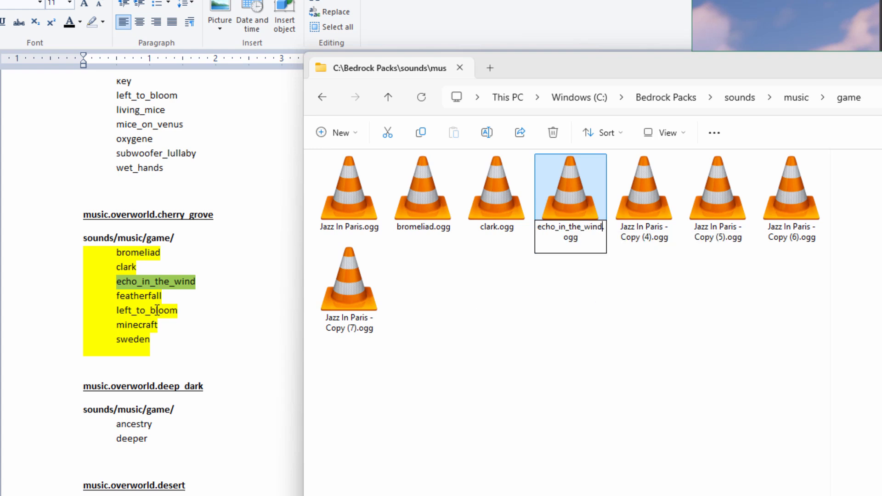
pyautogui.click(643, 197)
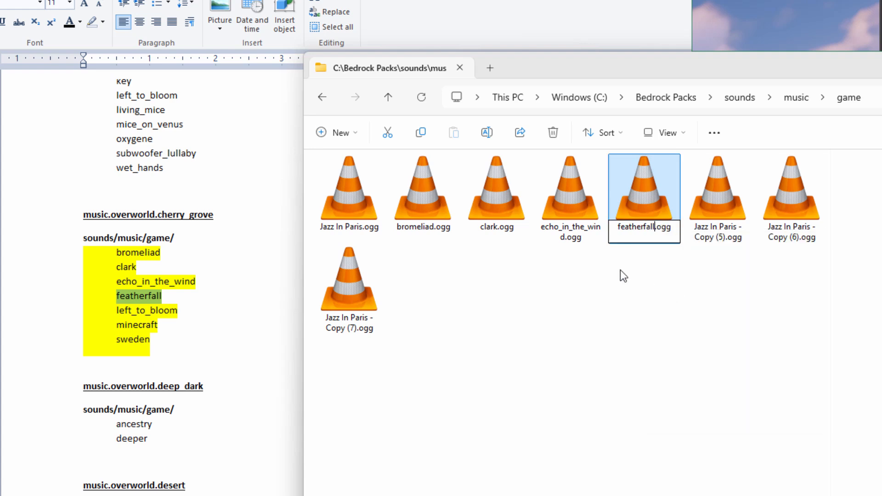
pyautogui.rightClick(146, 310)
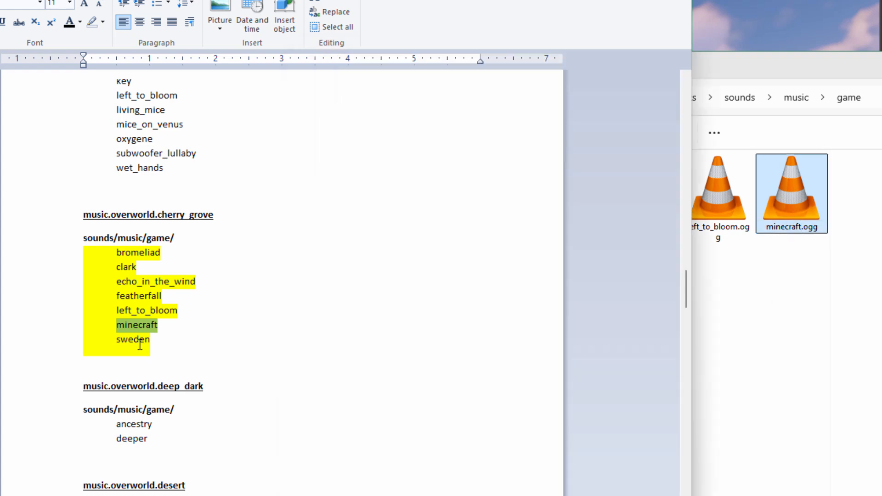
pyautogui.rightClick(138, 346)
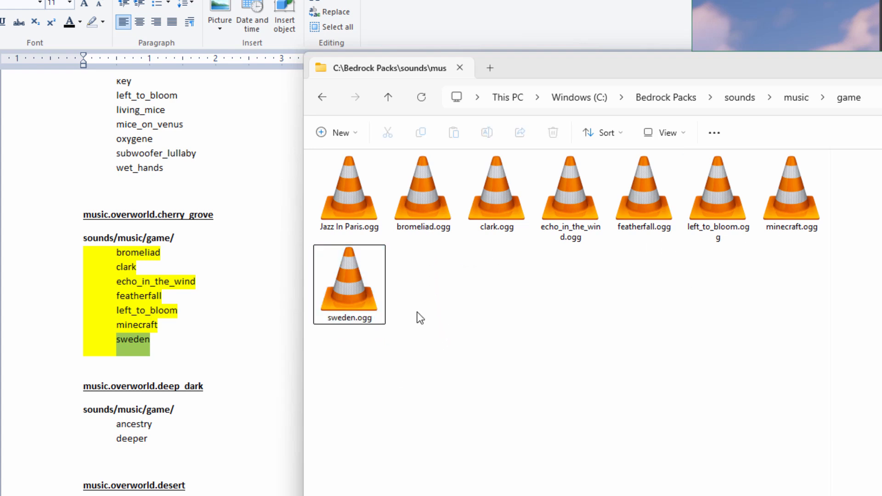
pyautogui.click(570, 194)
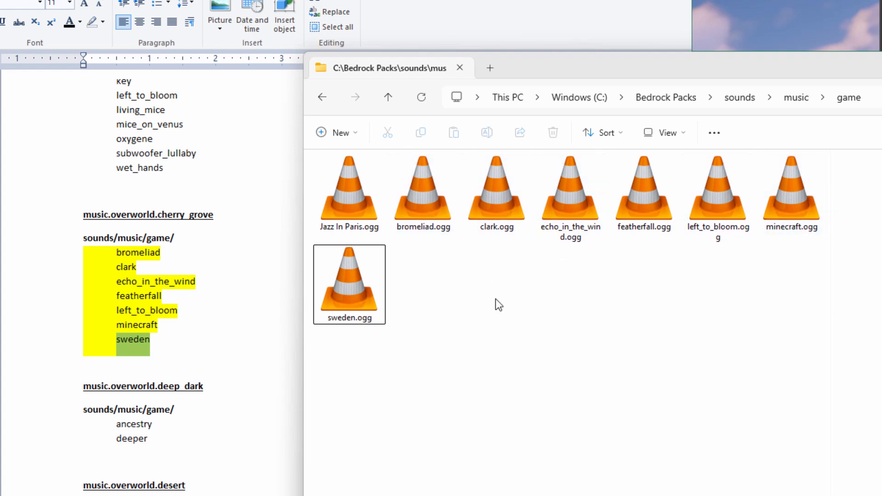
pyautogui.moveTo(417, 249)
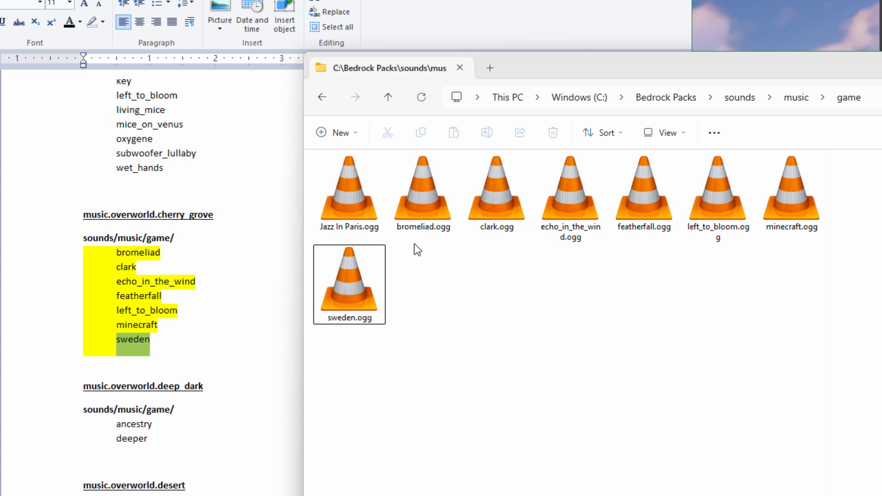
pyautogui.moveTo(528, 288)
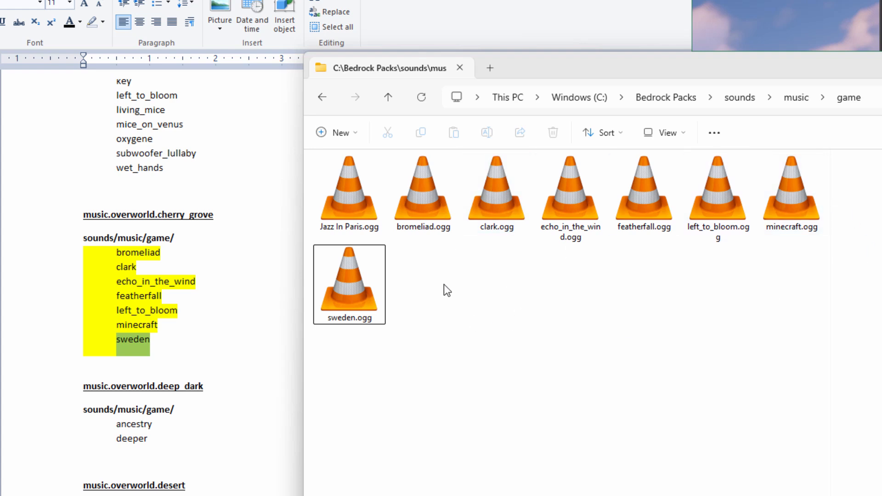
pyautogui.click(202, 259)
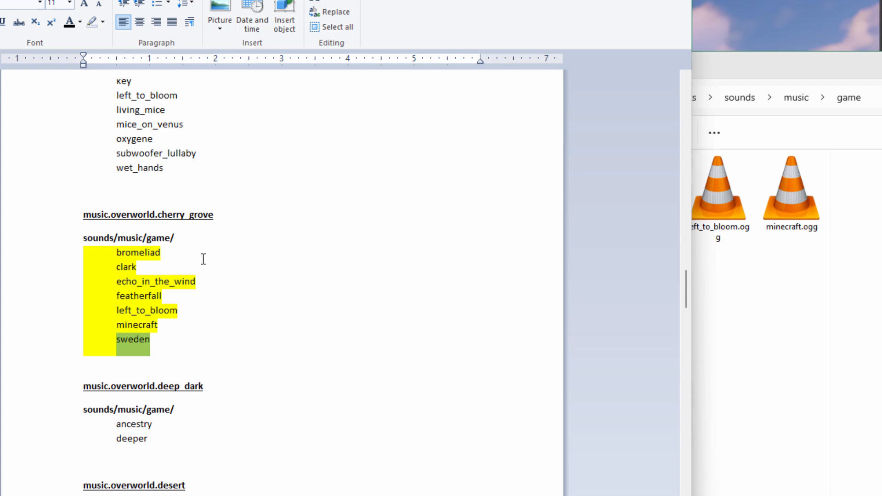
pyautogui.scroll(-3)
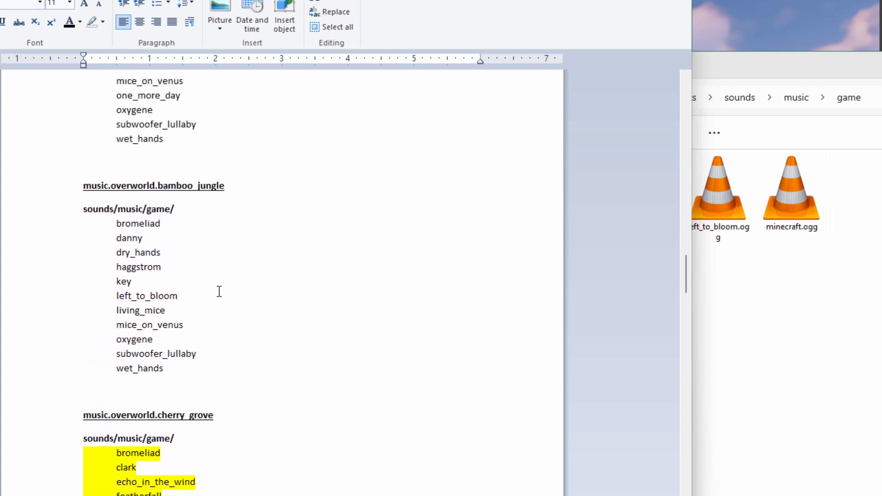
pyautogui.scroll(-3)
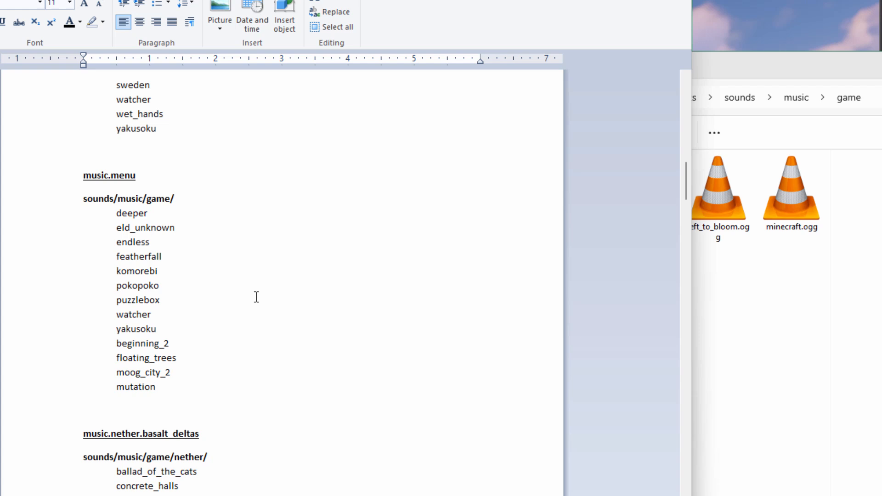
pyautogui.scroll(-3)
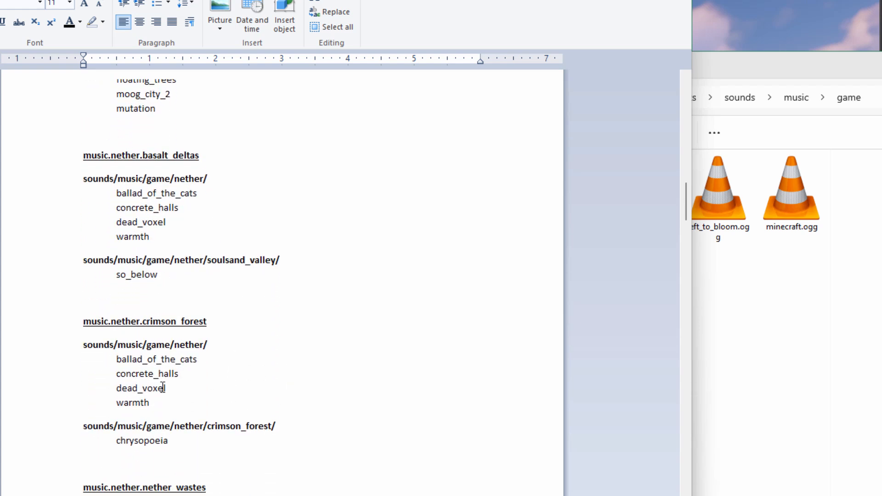
pyautogui.moveTo(159, 374)
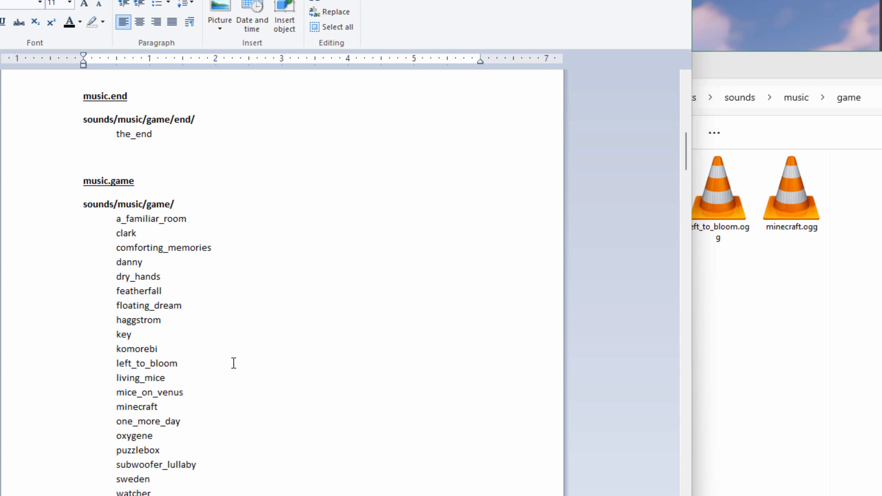
pyautogui.moveTo(343, 364)
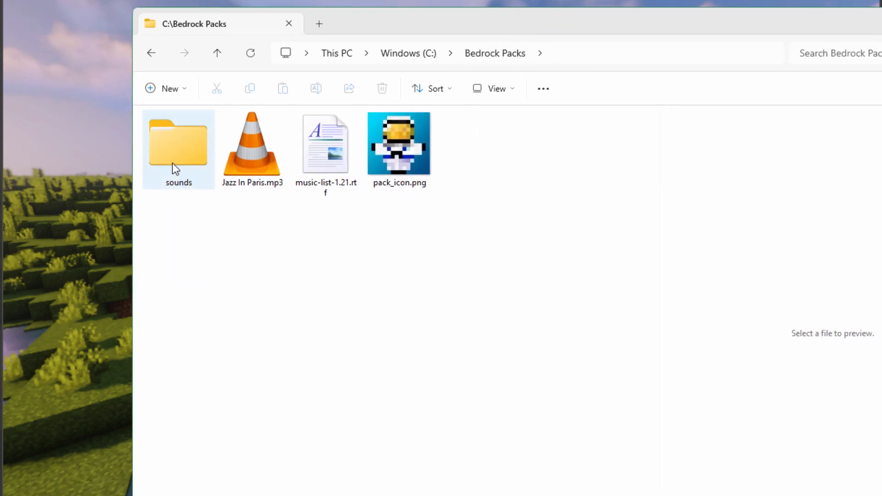
# Step: Return File Explorer to C:\Bedrock Packs listing sounds, the MP3, music list and pack_icon.png
pyautogui.click(416, 378)
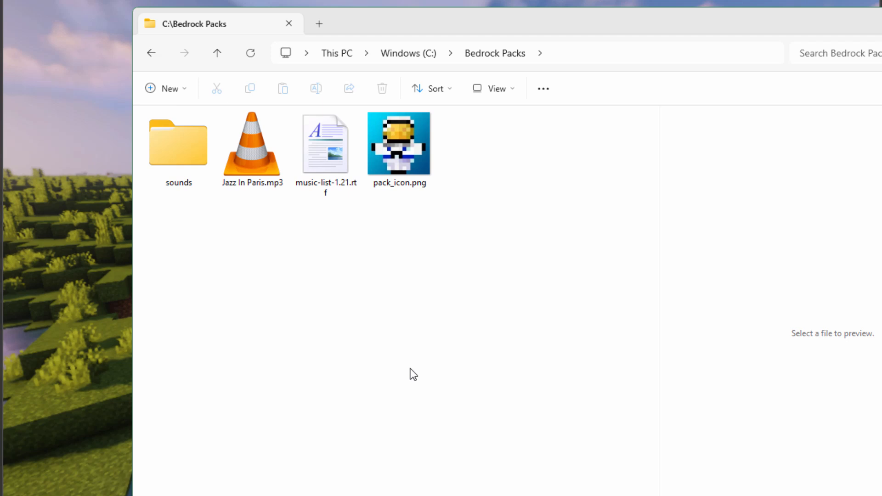
pyautogui.moveTo(436, 425)
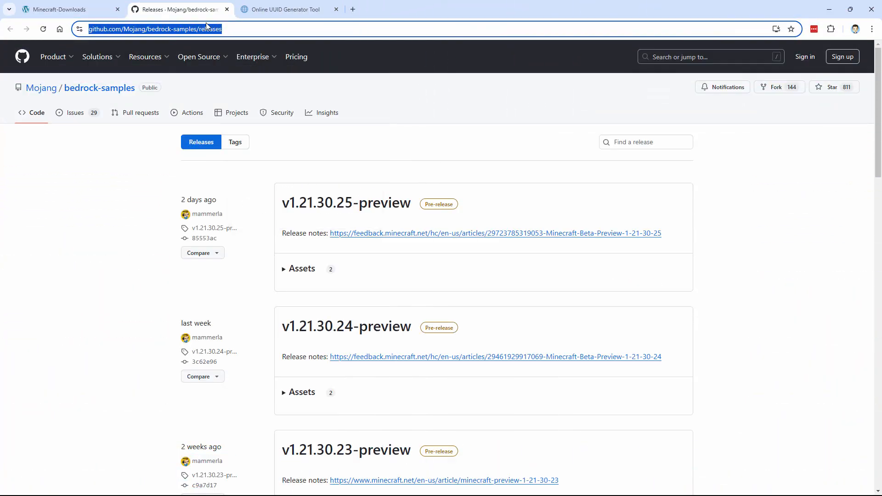
pyautogui.moveTo(449, 248)
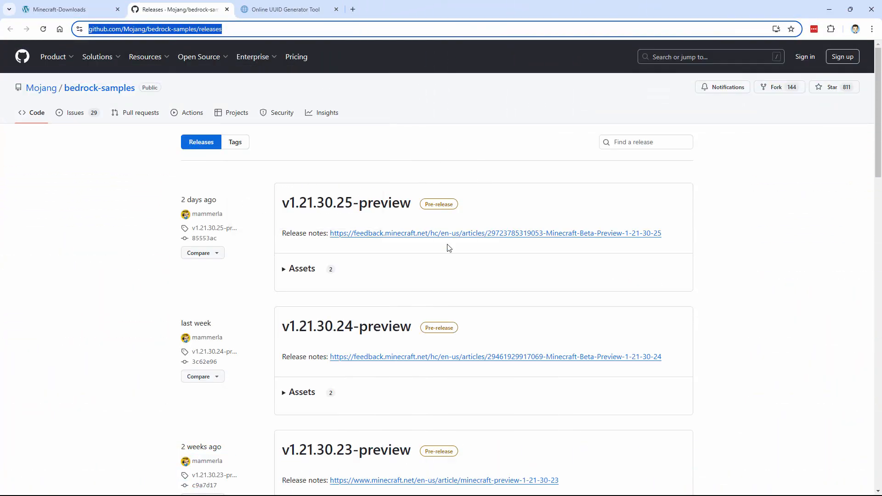
# Step: Download bedrock-samples v1.21.20.3 Source code (zip) from GitHub and save it into Bedrock Packs
pyautogui.scroll(-3)
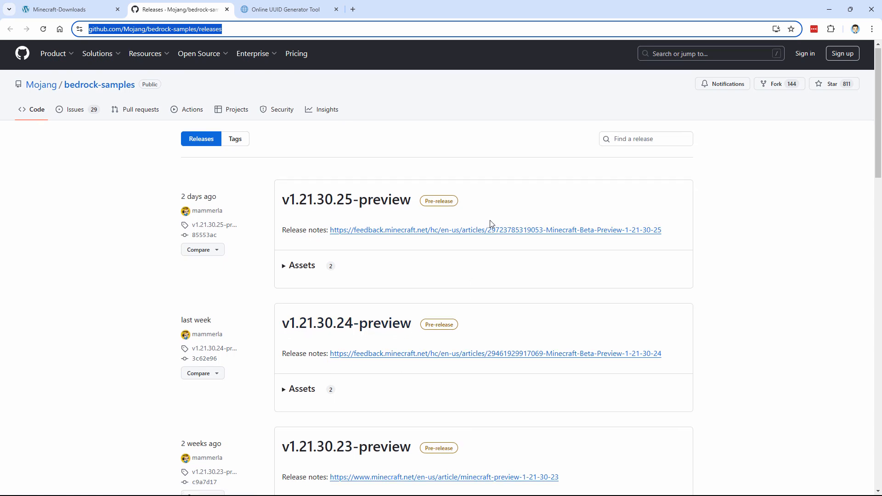
pyautogui.scroll(-3)
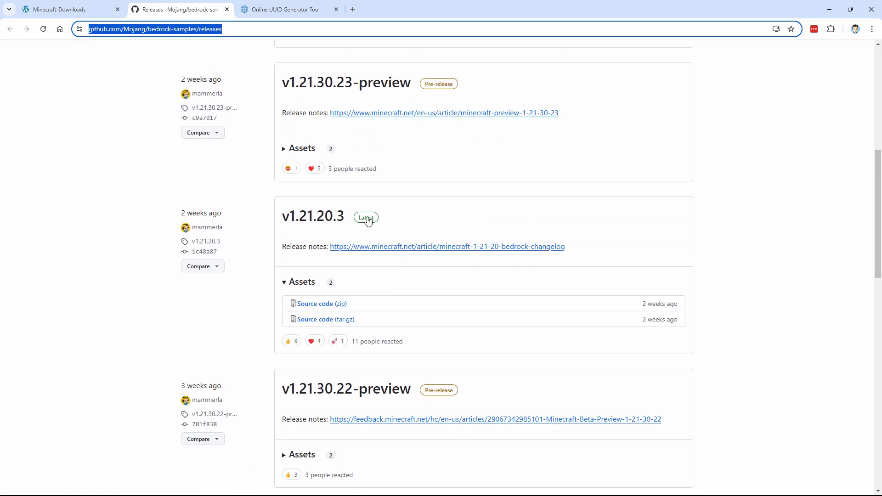
pyautogui.moveTo(365, 218)
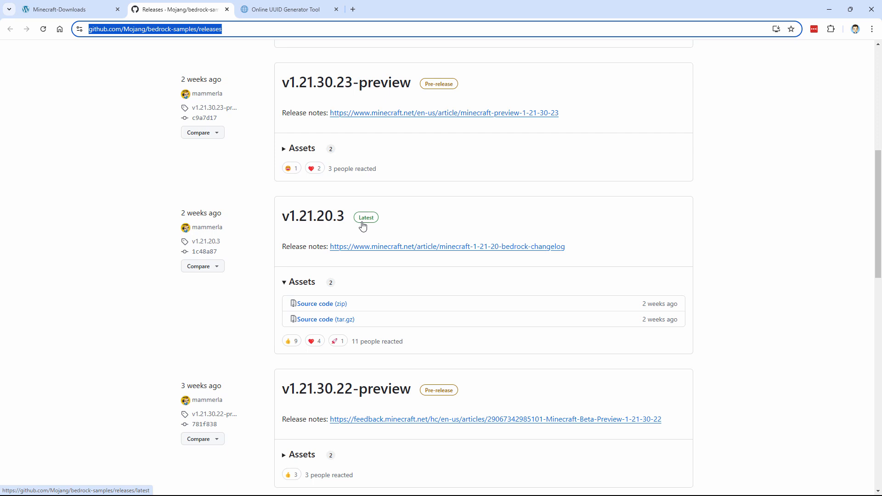
pyautogui.moveTo(312, 216)
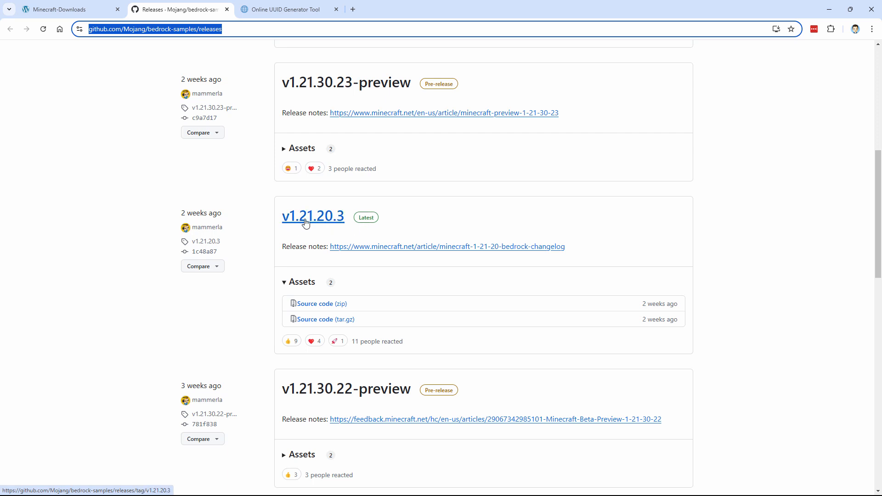
pyautogui.moveTo(388, 220)
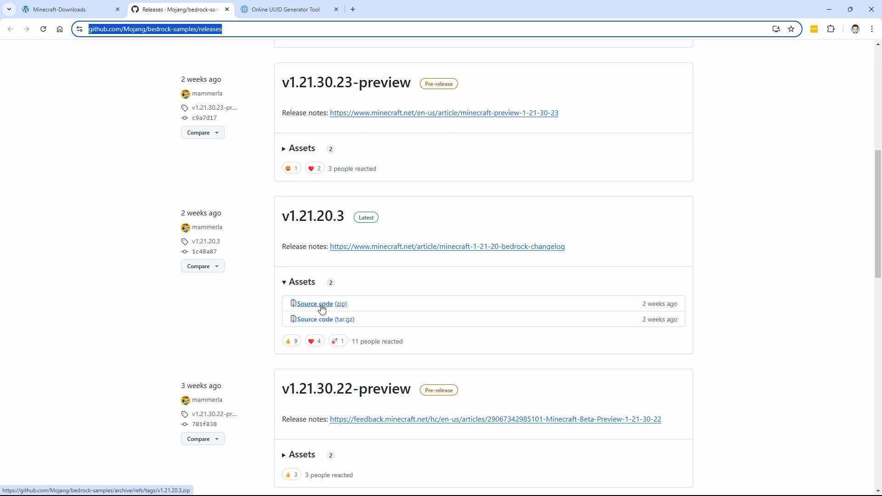
pyautogui.click(313, 304)
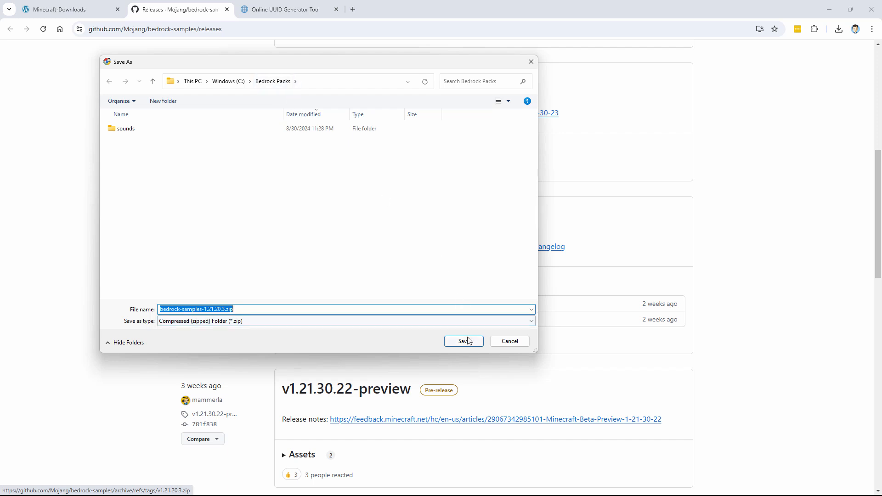
pyautogui.click(462, 342)
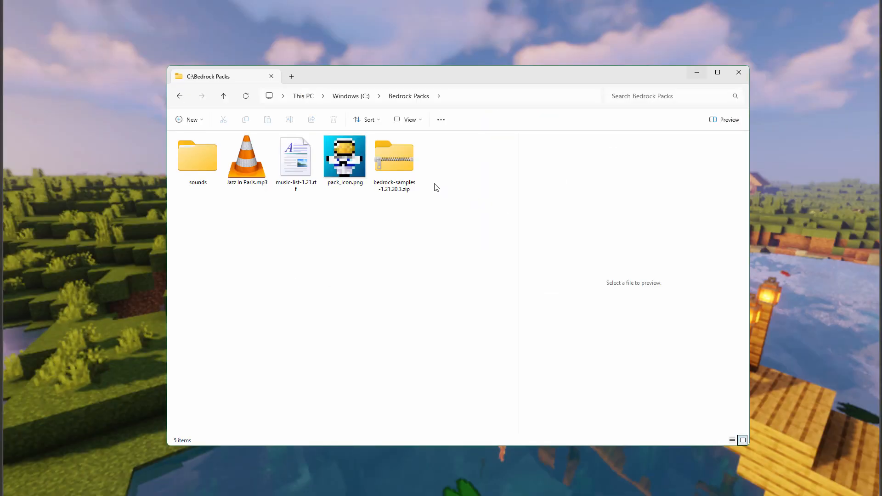
# Step: Copy manifest.json from the zip's bedrock-samples-1.21.20.3 > resource_pack folder into Bedrock Packs
pyautogui.rightClick(395, 156)
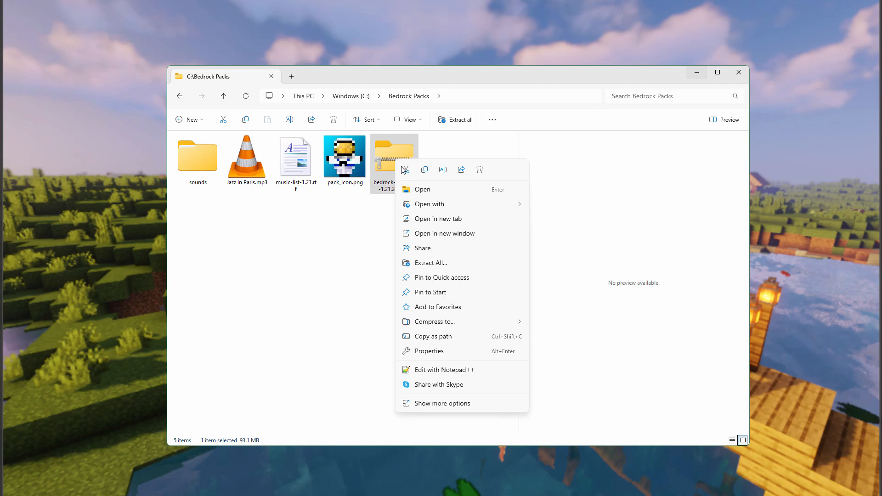
pyautogui.click(422, 190)
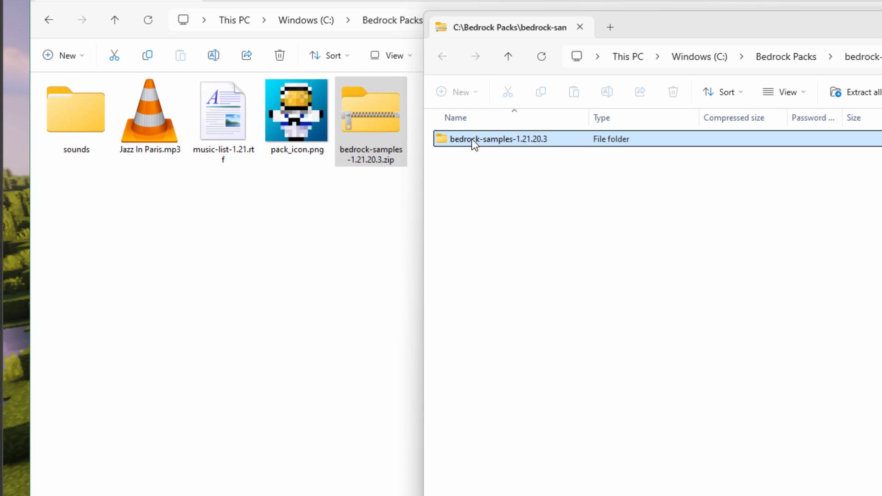
pyautogui.doubleClick(497, 139)
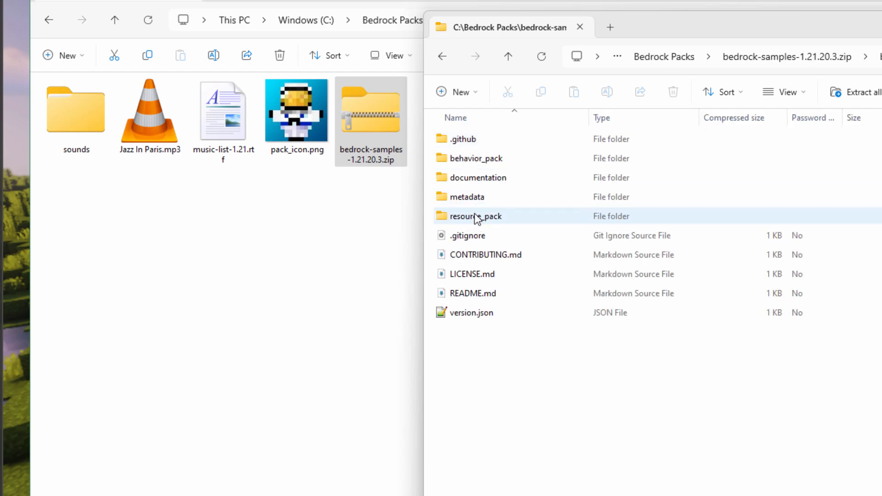
pyautogui.doubleClick(476, 216)
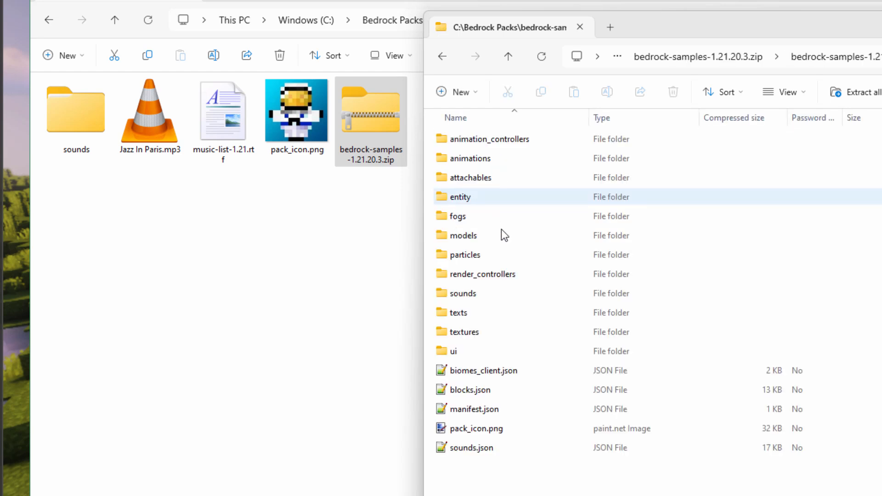
pyautogui.click(475, 410)
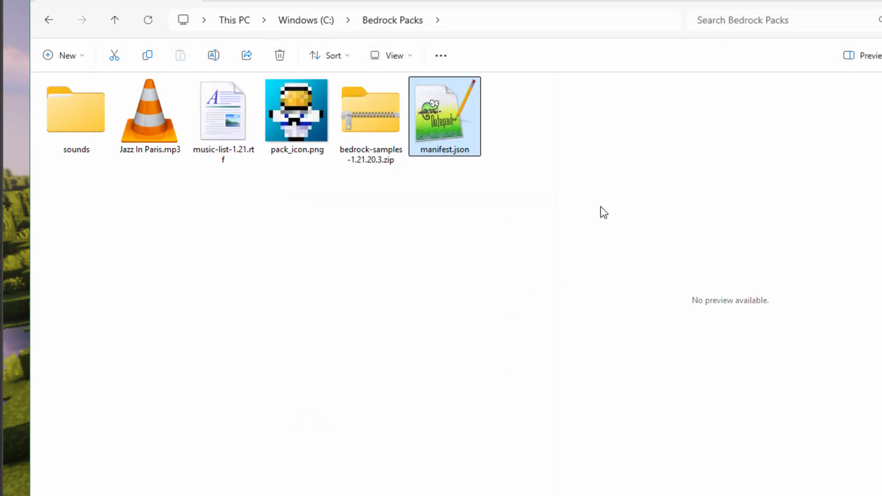
pyautogui.click(444, 116)
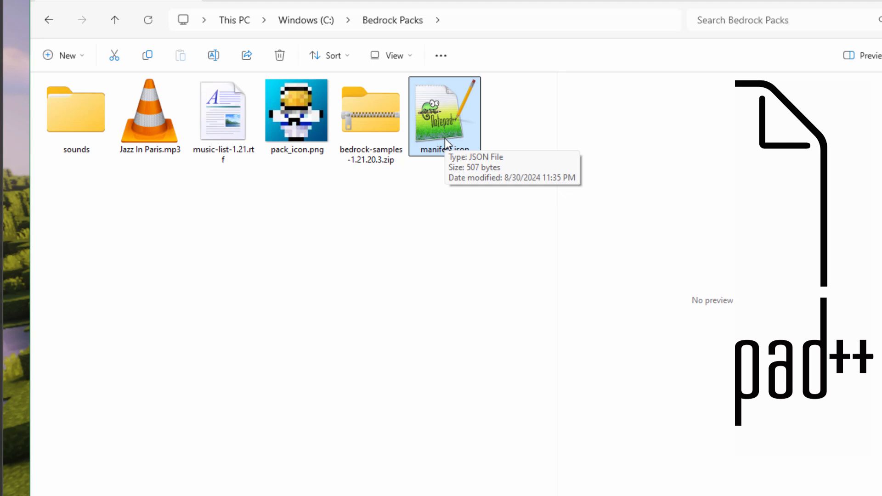
# Step: Edit manifest.json in Notepad++ so the header name and descriptions read Cherry Blossom Music
pyautogui.doubleClick(445, 109)
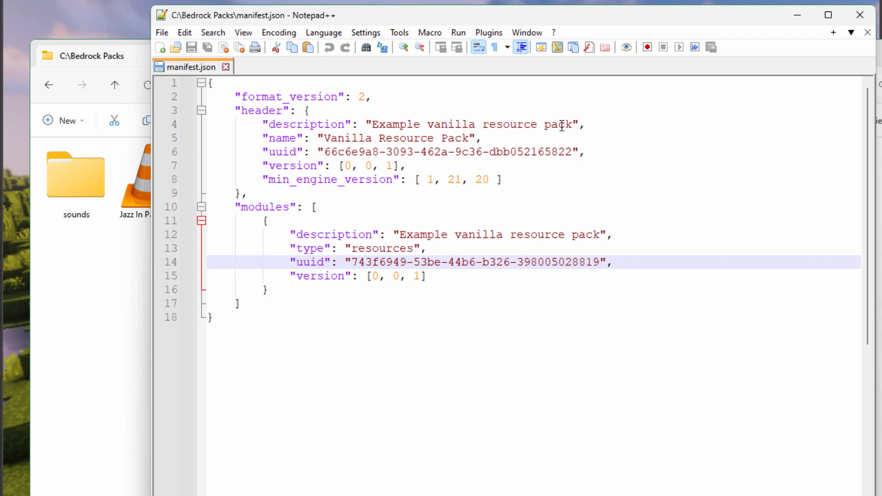
pyautogui.doubleClick(466, 124)
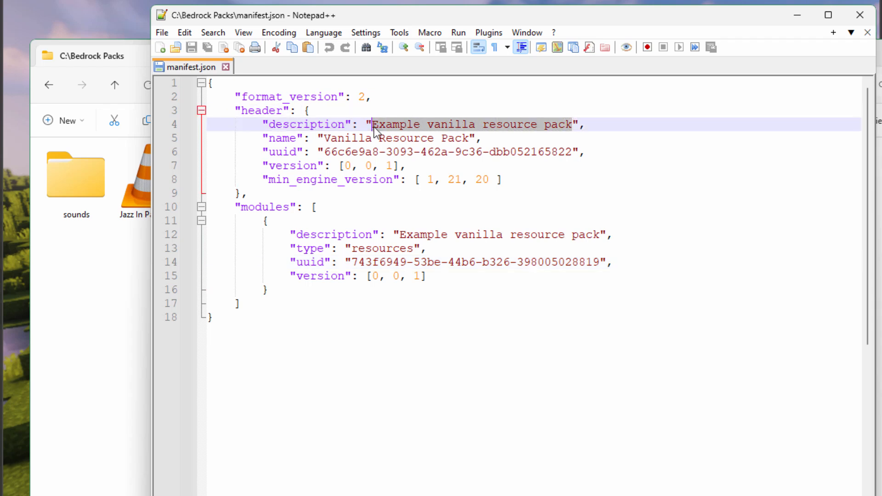
pyautogui.write('Cherry Blo",')
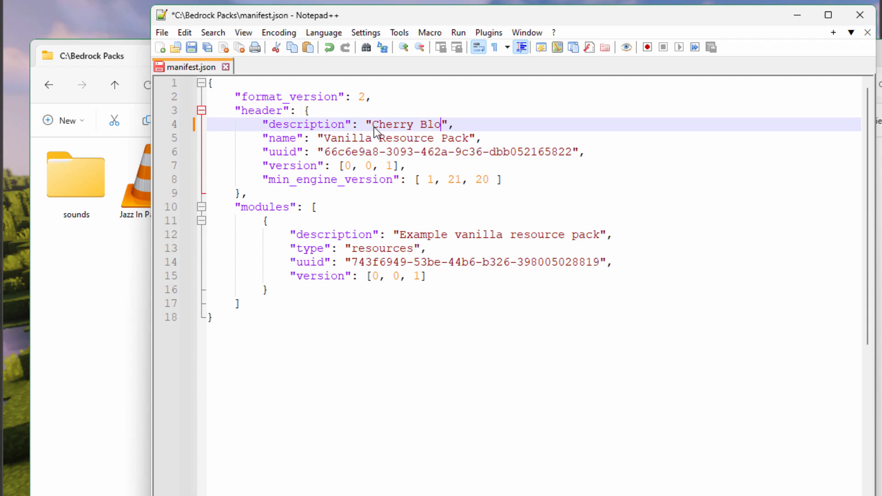
pyautogui.write('ssom Music')
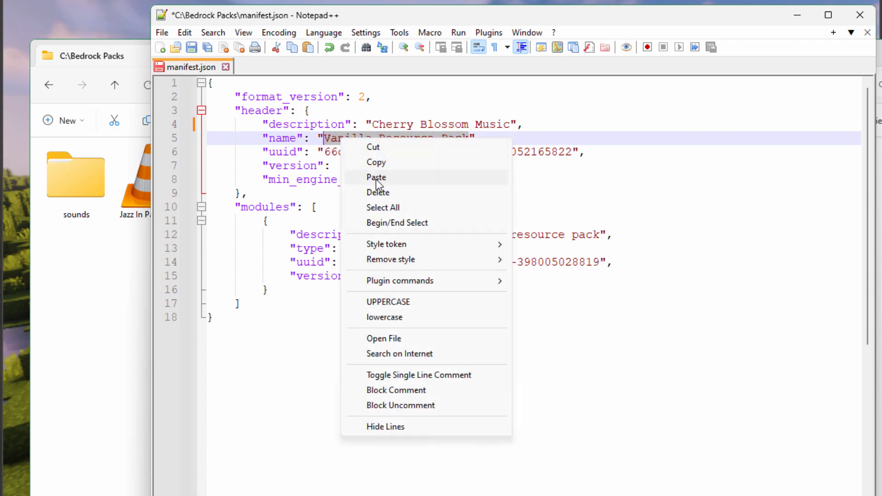
pyautogui.click(376, 177)
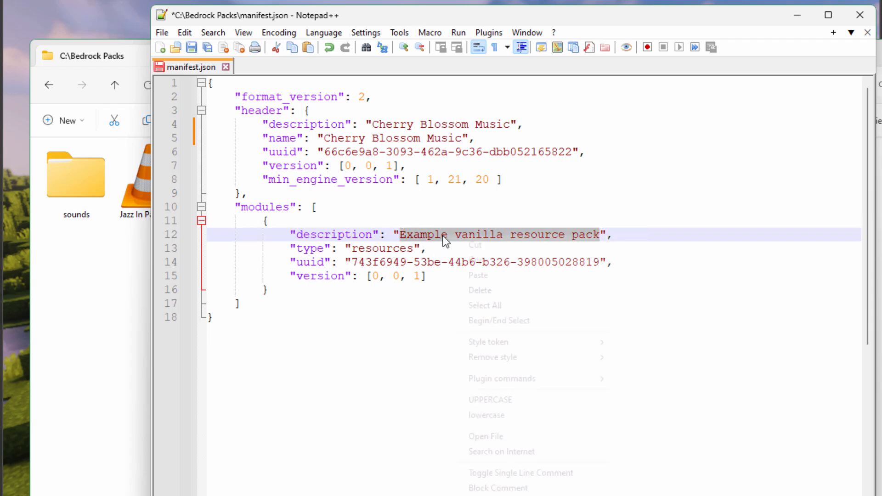
pyautogui.write('Cherry Blossom Music",')
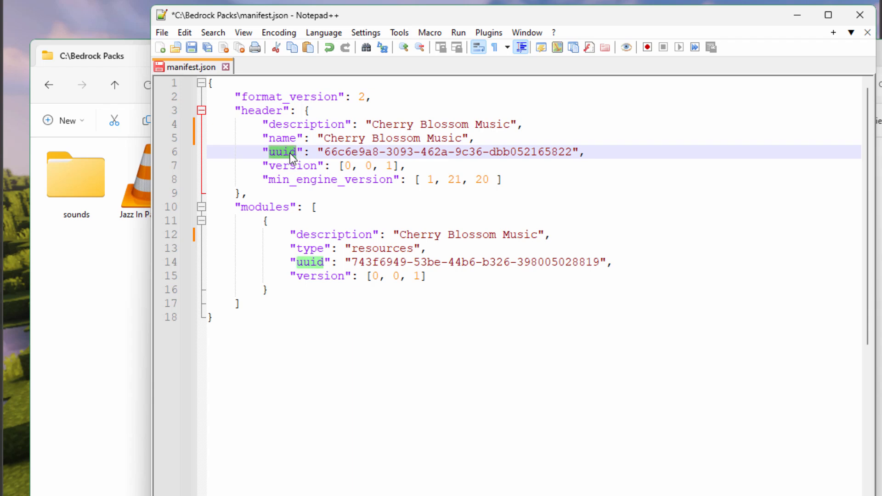
pyautogui.moveTo(532, 272)
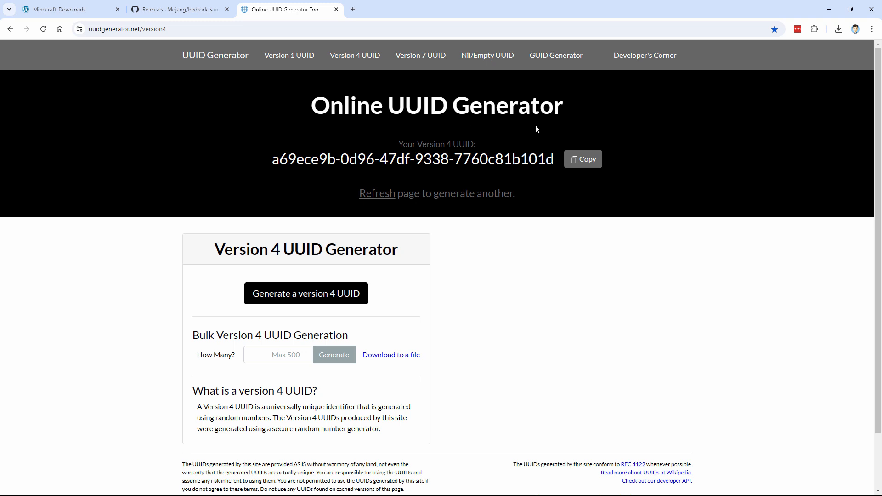
# Step: Replace the header uuid in manifest.json with a freshly generated UUID from the generator site
pyautogui.click(212, 29)
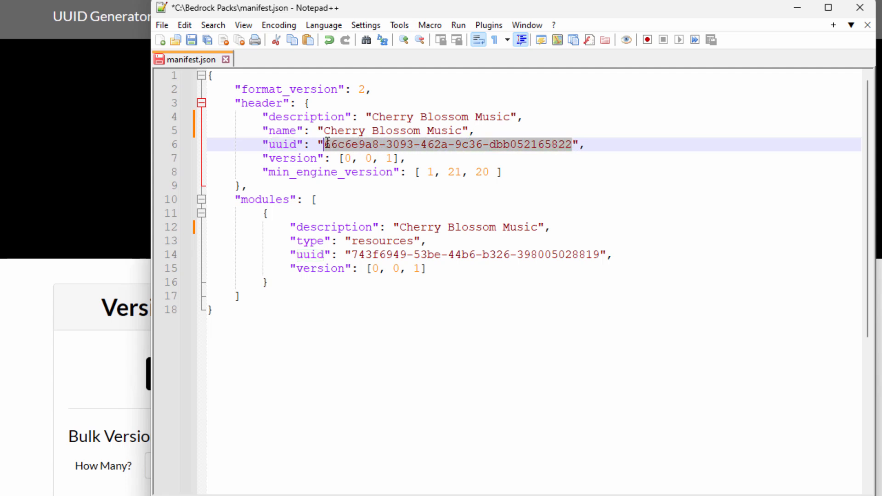
pyautogui.rightClick(447, 145)
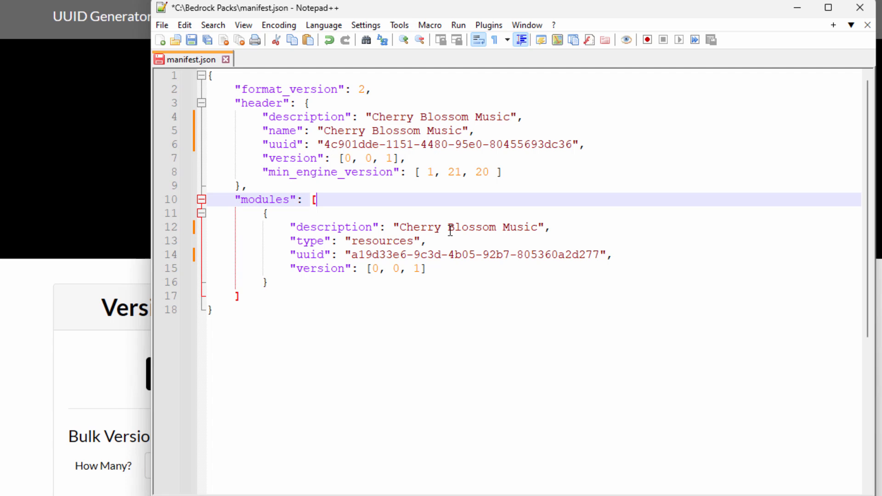
pyautogui.moveTo(457, 267)
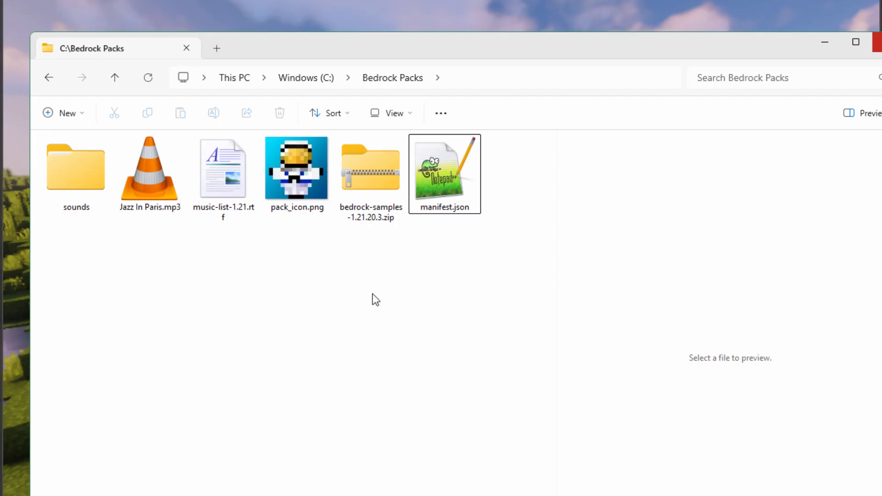
# Step: Compress sounds, pack_icon.png and manifest.json into a ZIP renamed Cherry Blossom Music.mcpack
pyautogui.click(76, 168)
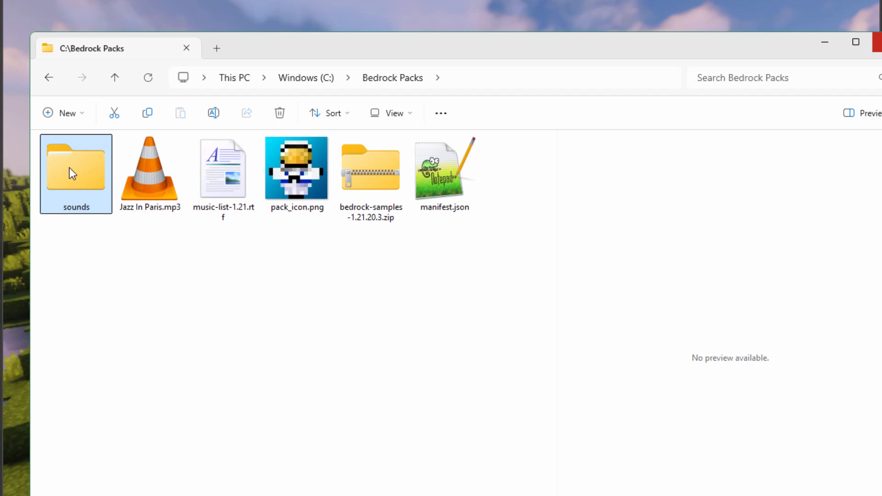
pyautogui.click(297, 168)
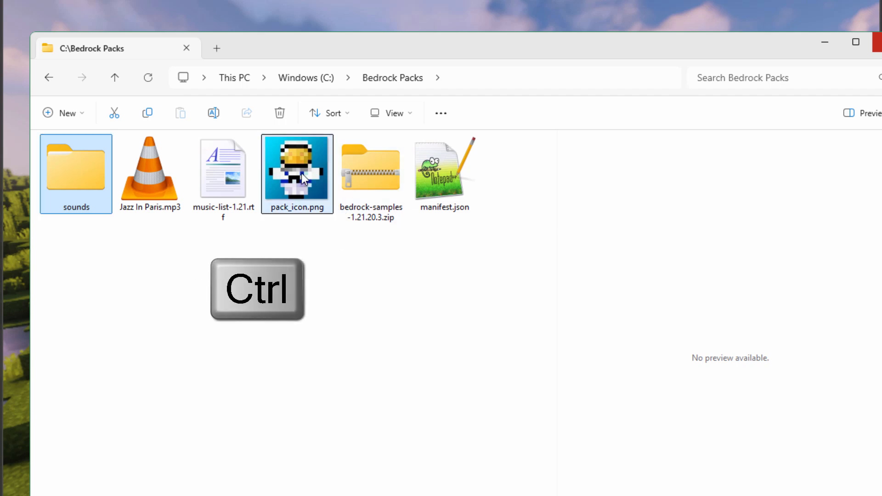
pyautogui.click(444, 169)
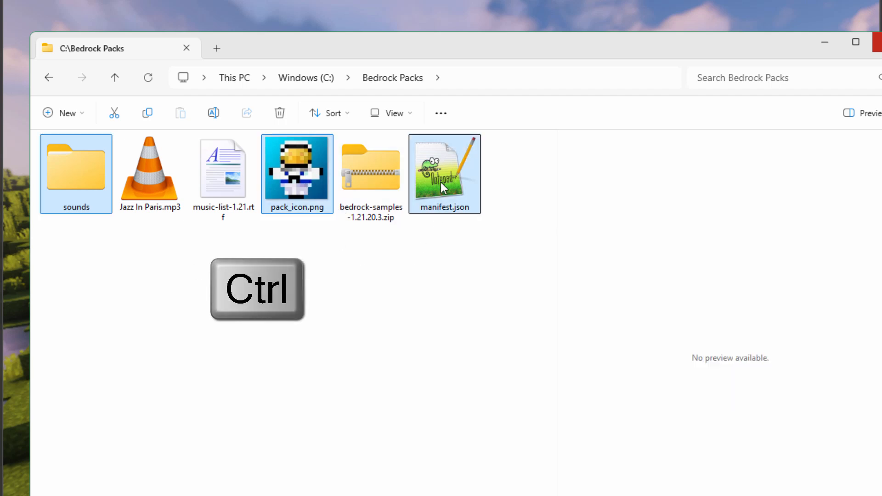
pyautogui.click(370, 166)
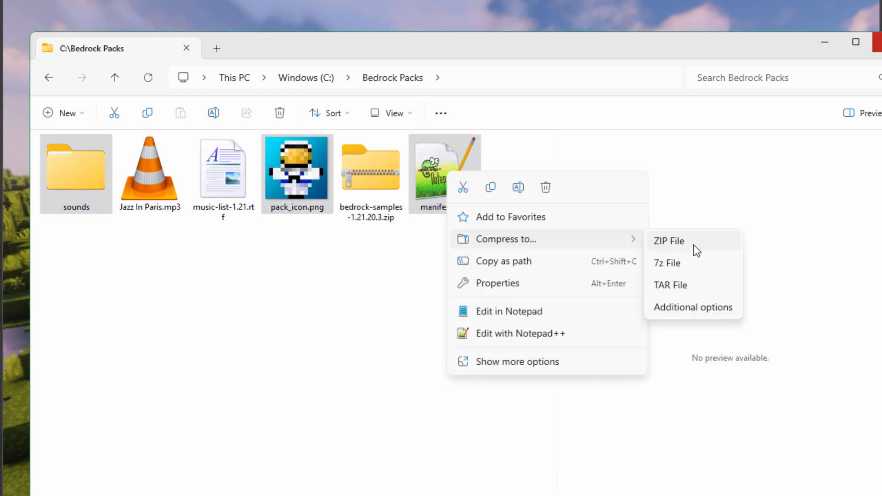
pyautogui.moveTo(667, 249)
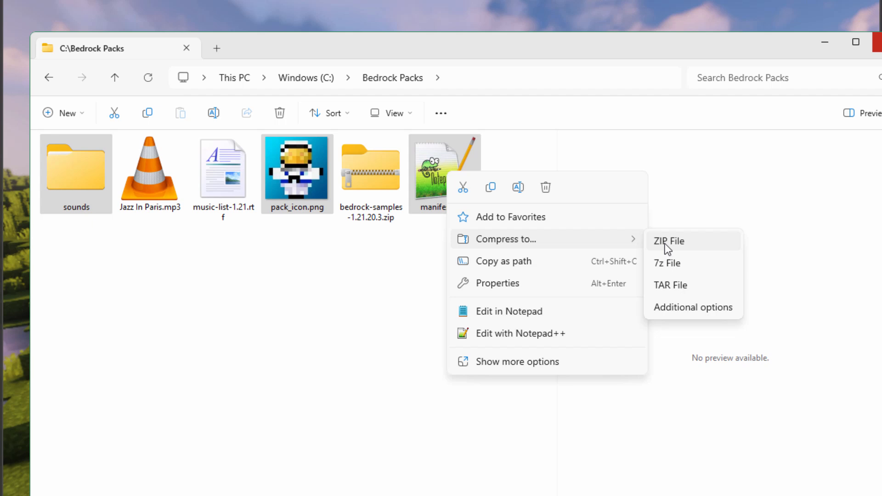
pyautogui.moveTo(668, 270)
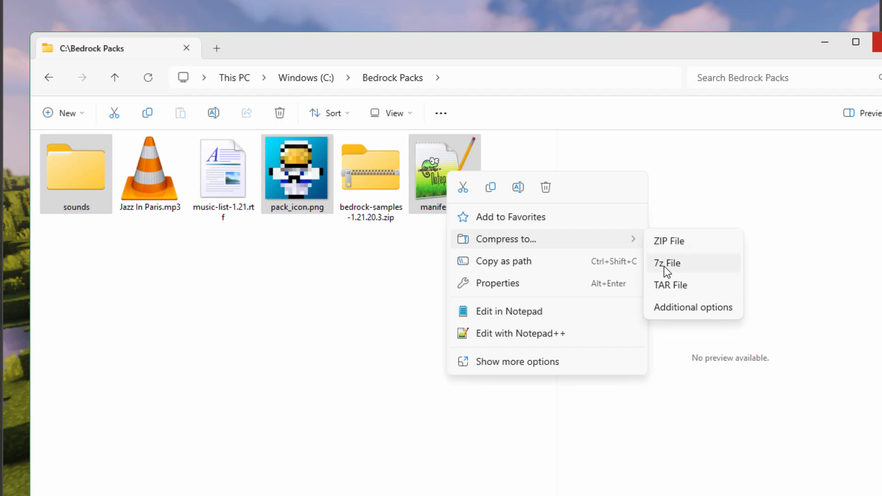
pyautogui.click(668, 240)
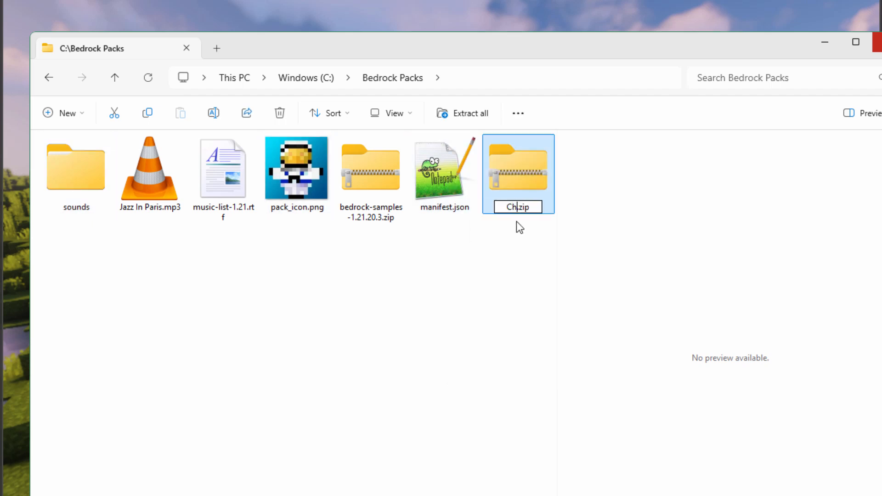
pyautogui.write('Cherry Blossom Music')
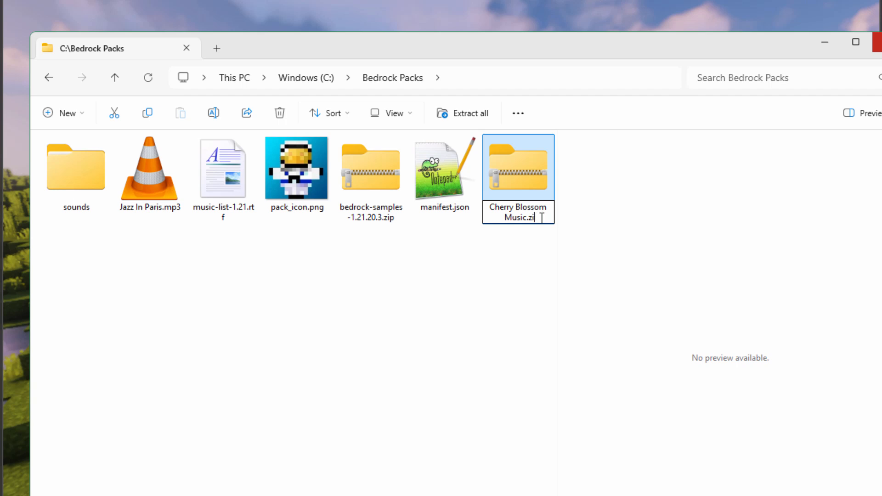
pyautogui.write('.mcpack')
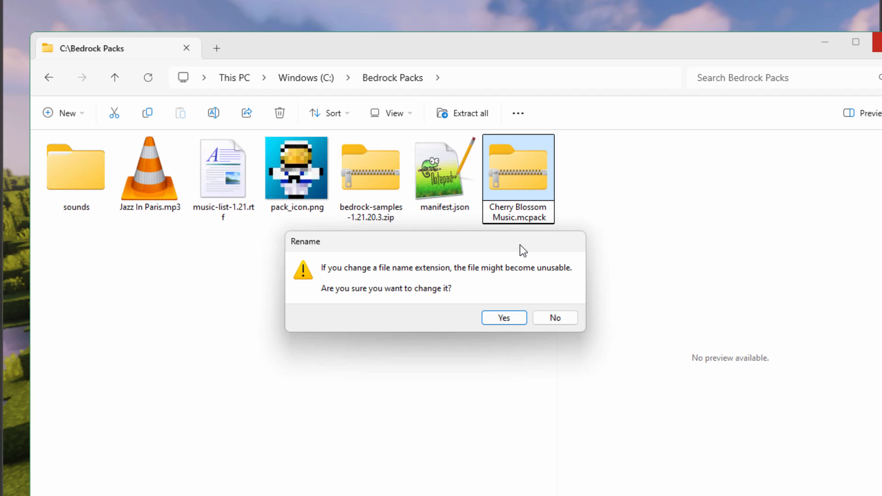
# Step: Confirm the .mcpack extension change and open Cherry Blossom Music.mcpack to import it into Minecraft
pyautogui.click(503, 317)
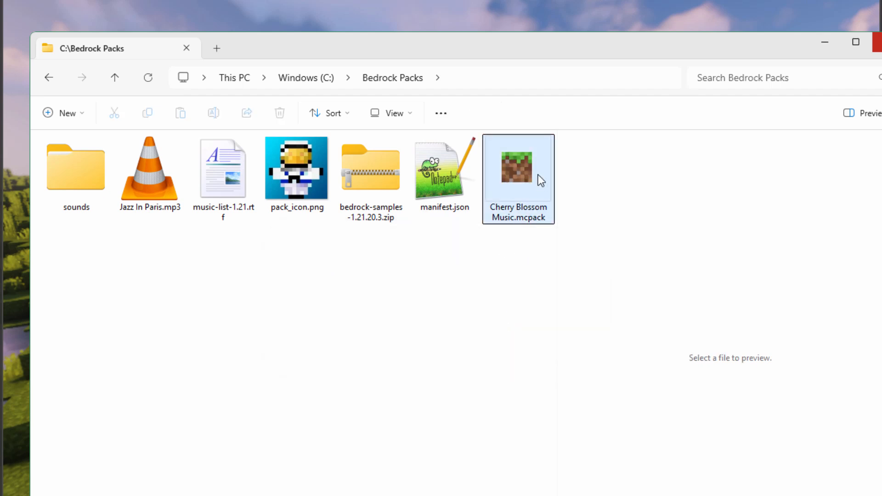
pyautogui.moveTo(527, 209)
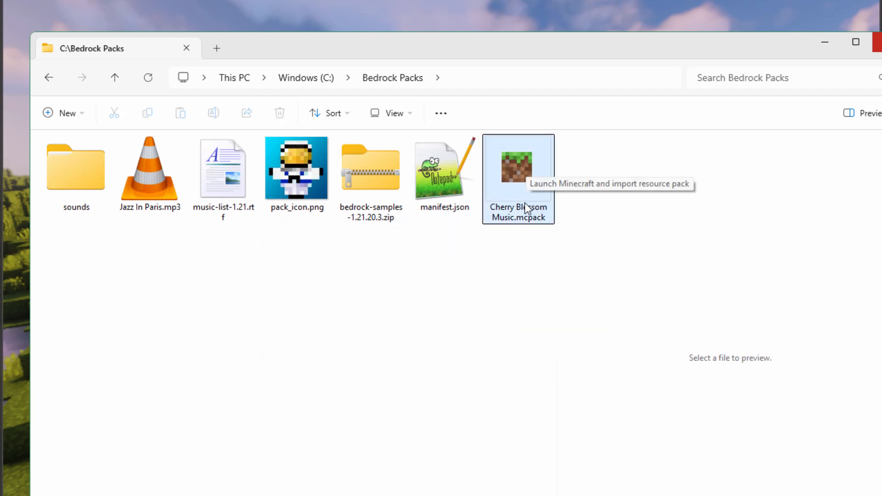
pyautogui.click(76, 168)
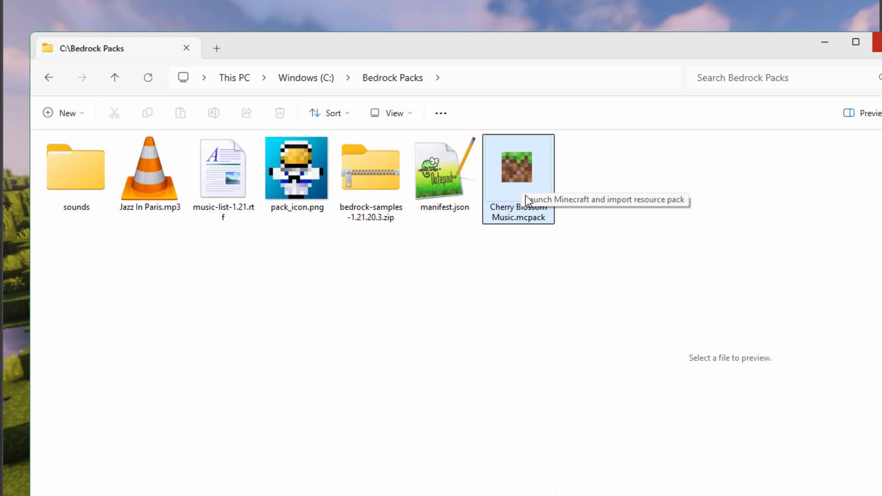
pyautogui.moveTo(527, 183)
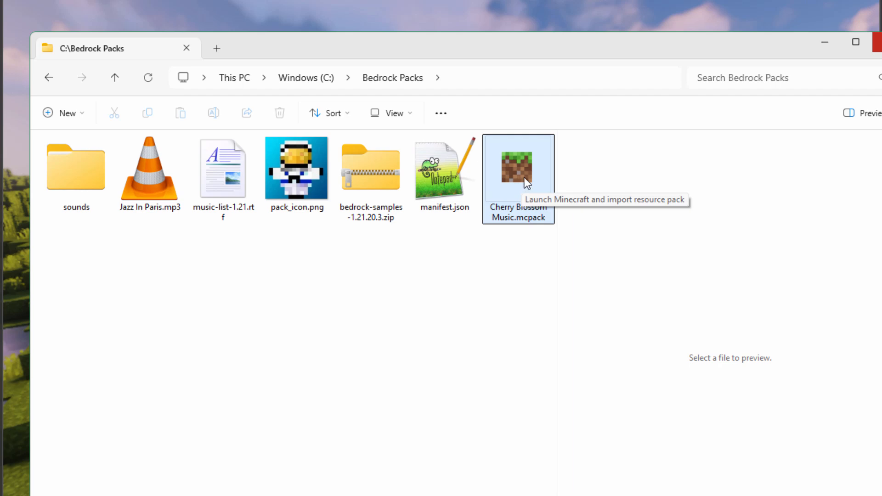
pyautogui.doubleClick(517, 168)
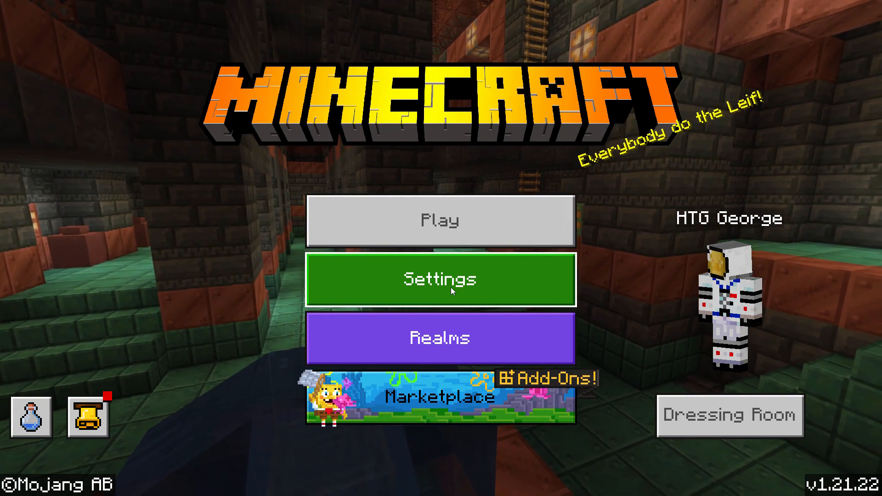
# Step: Activate Cherry Blossom Music under Settings > Global Resources > My Packs, then load a world via Play
pyautogui.click(440, 280)
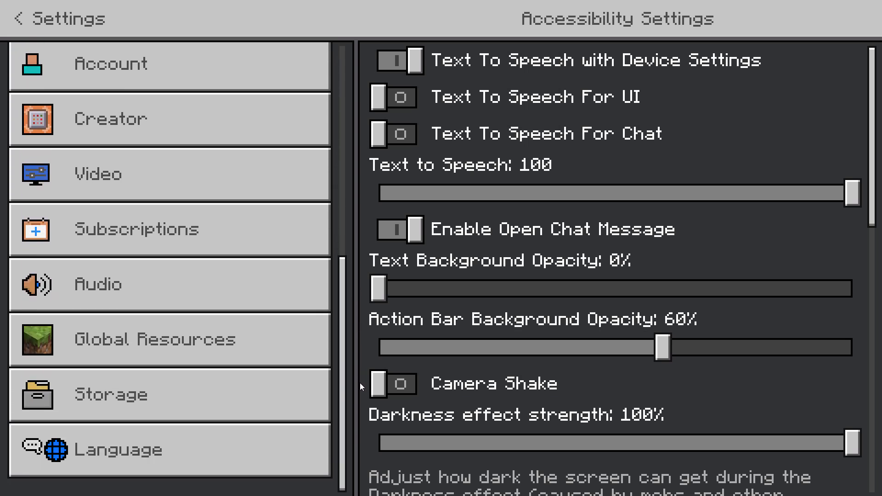
pyautogui.click(155, 340)
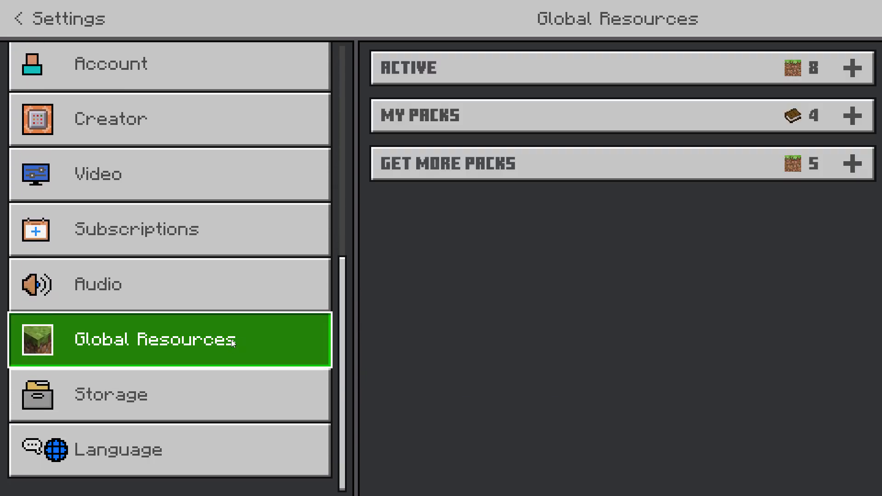
pyautogui.click(616, 115)
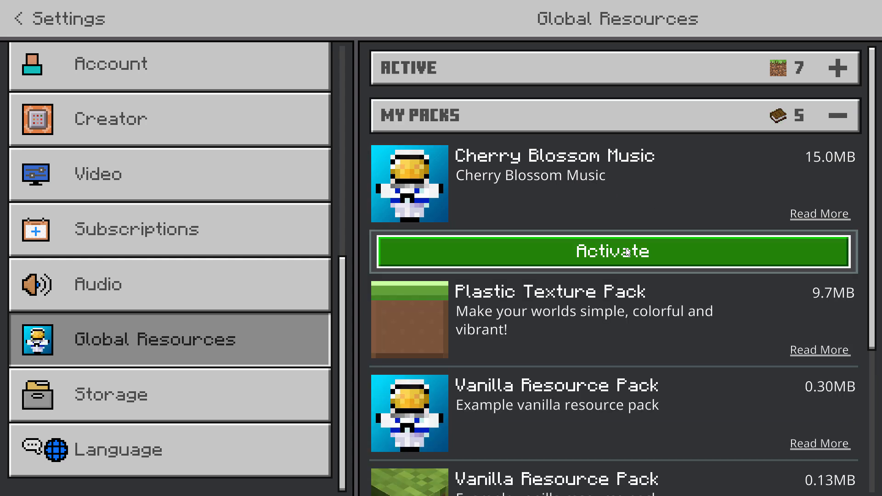
pyautogui.click(612, 251)
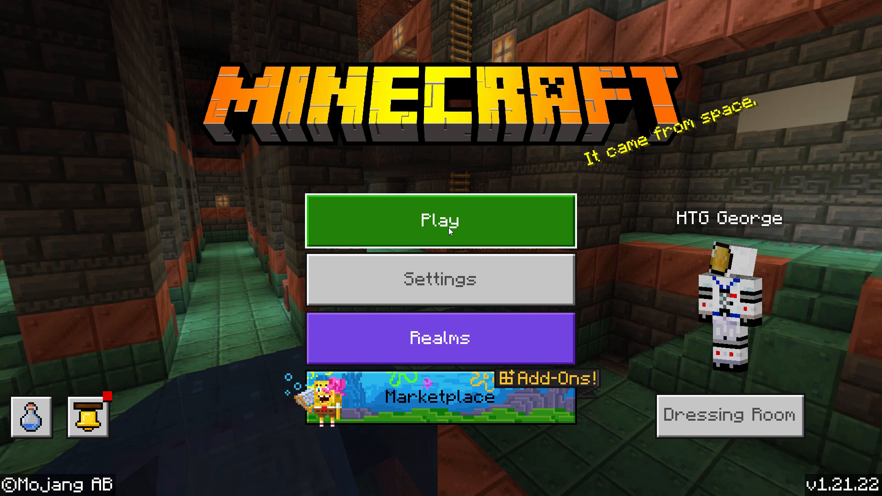
pyautogui.click(440, 220)
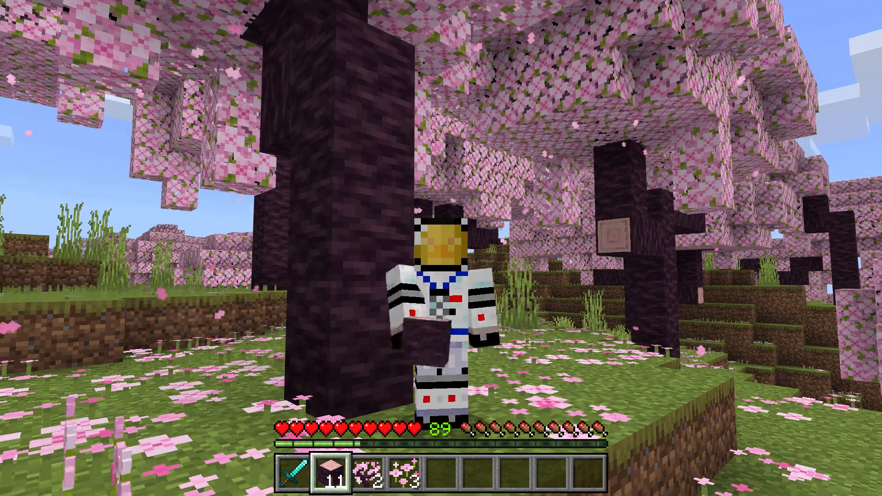